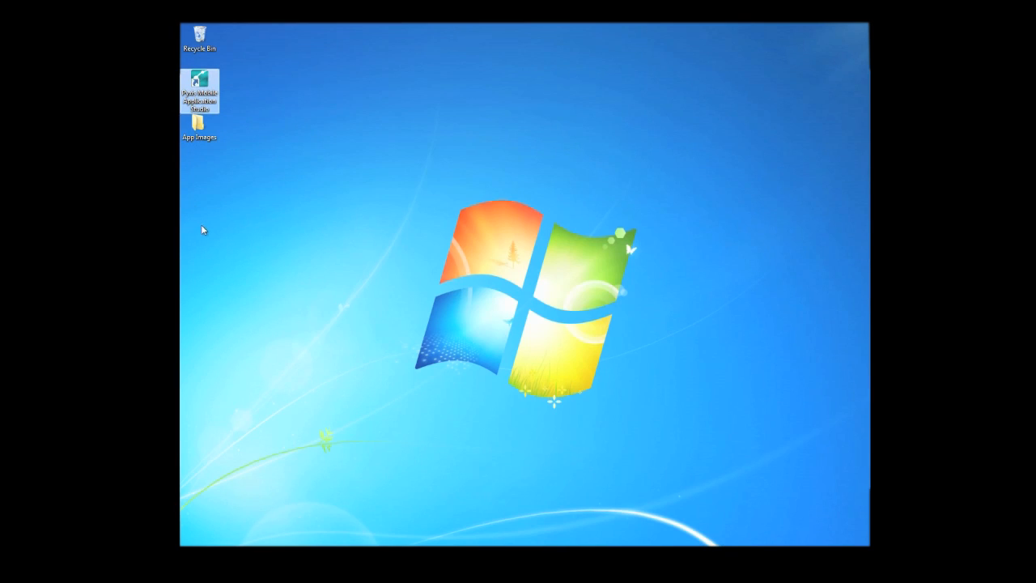
Launch the studio and connect with the saved AppFromScratch connection to AppFromScratch_71 on SQLPSG.
double_click(200, 90)
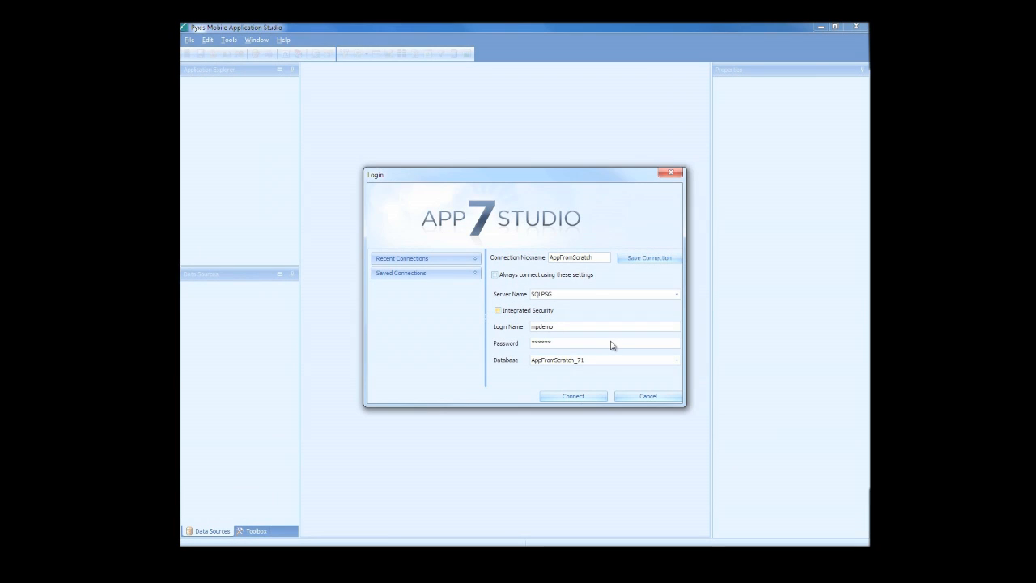
click(572, 396)
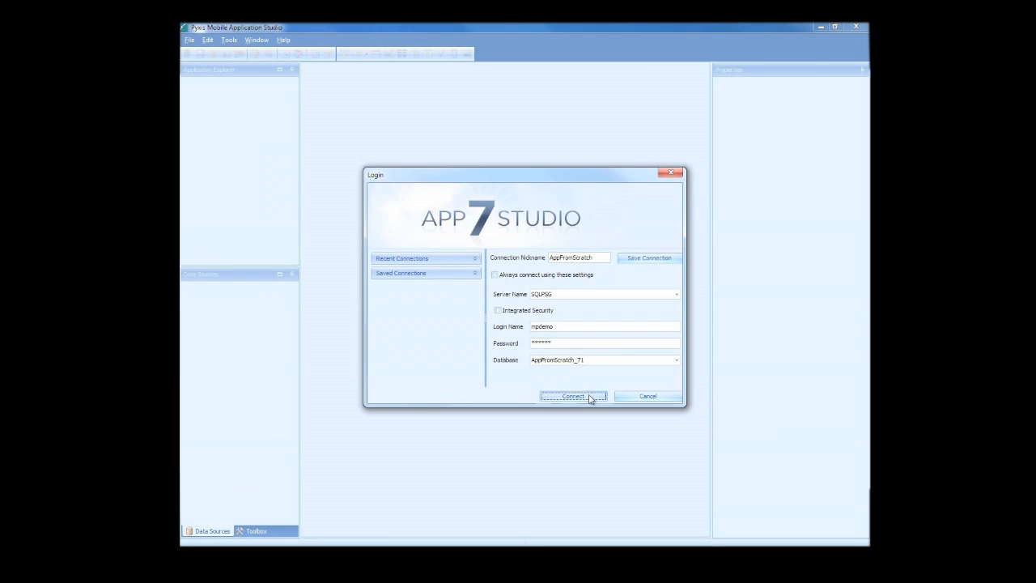
click(572, 395)
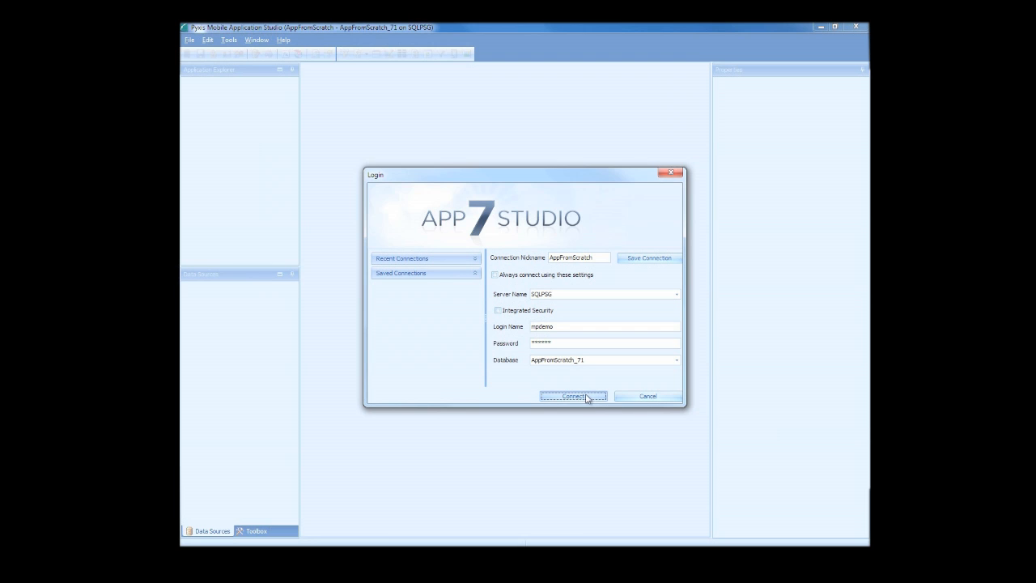
click(573, 395)
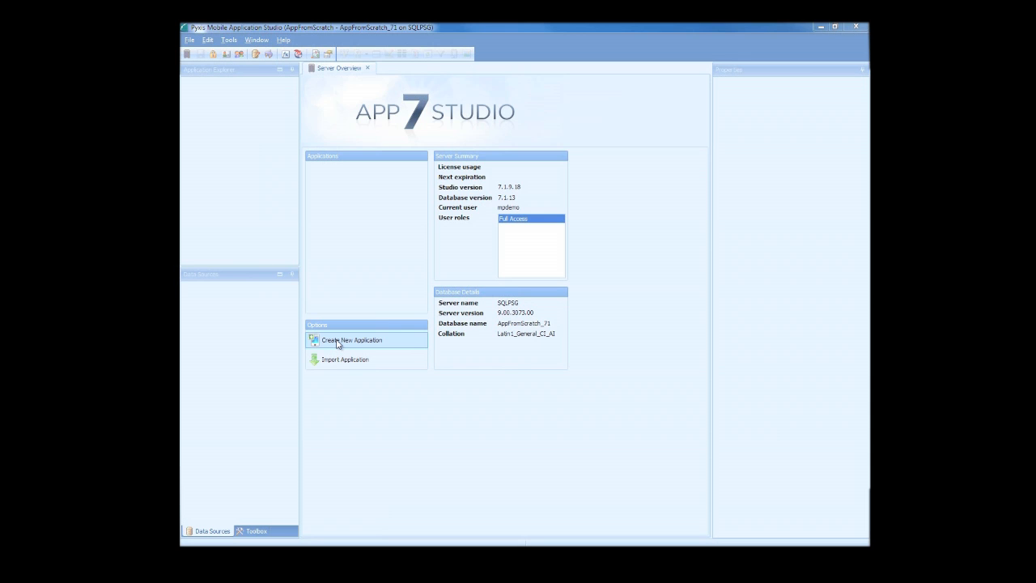
Create a new application and replace its default name with AppFromScratch.
click(351, 339)
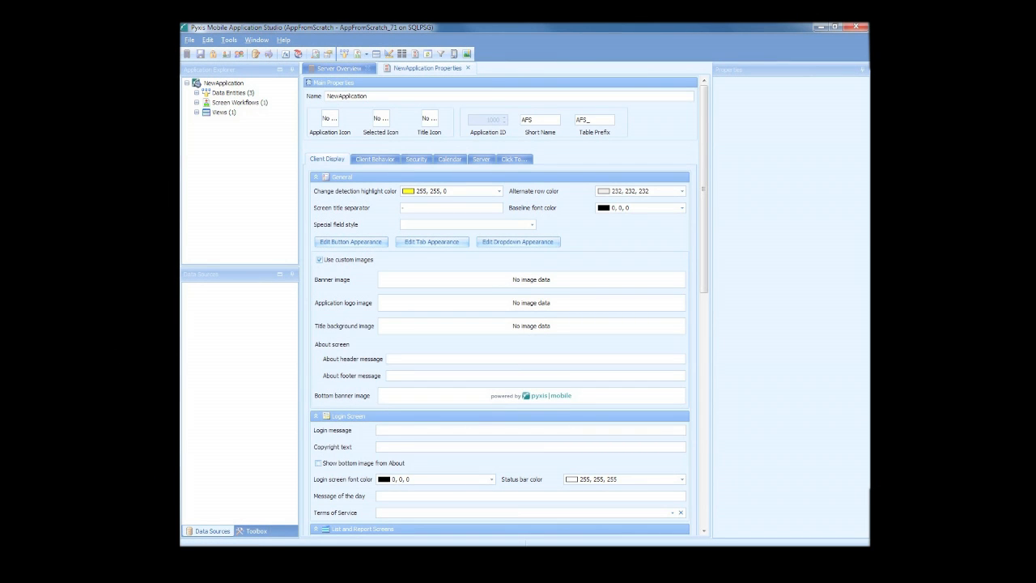
click(364, 95)
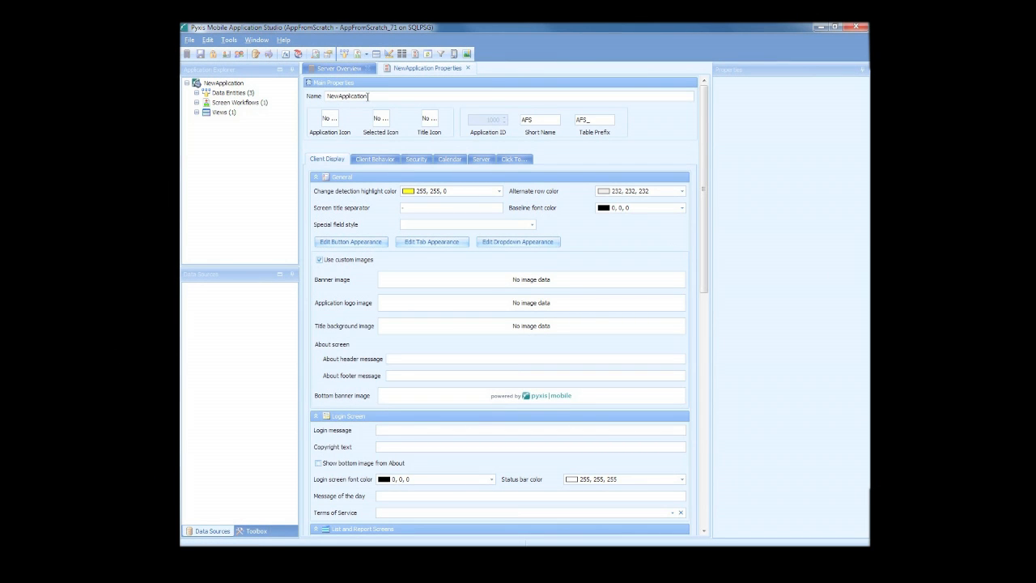
triple_click(348, 96)
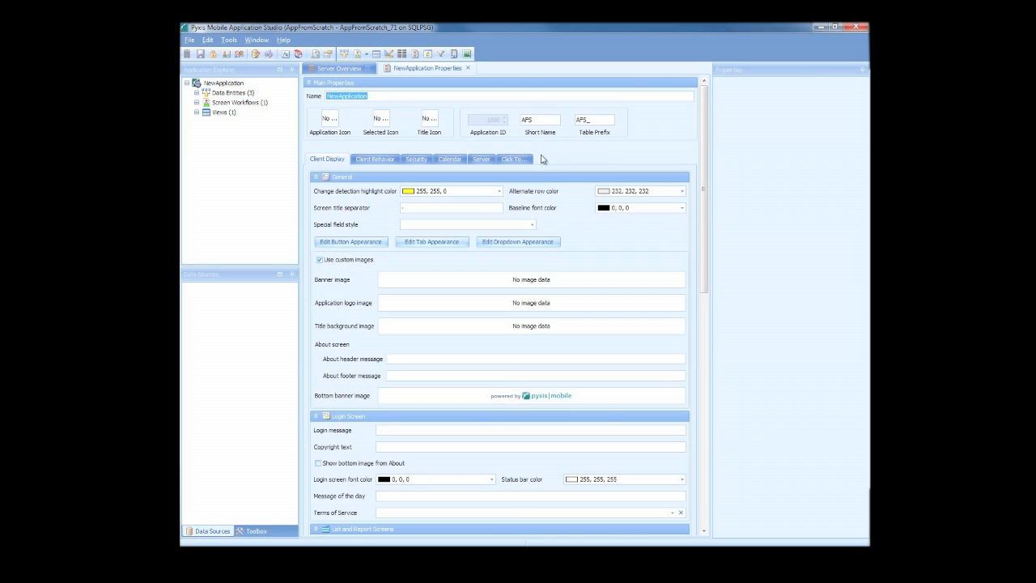
text(AppFrom)
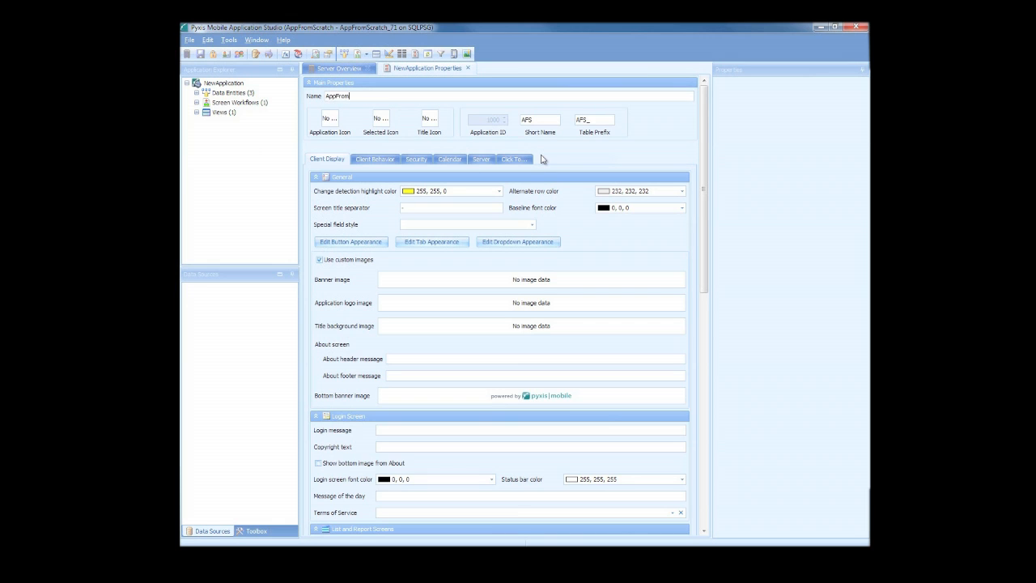
text(Scratch)
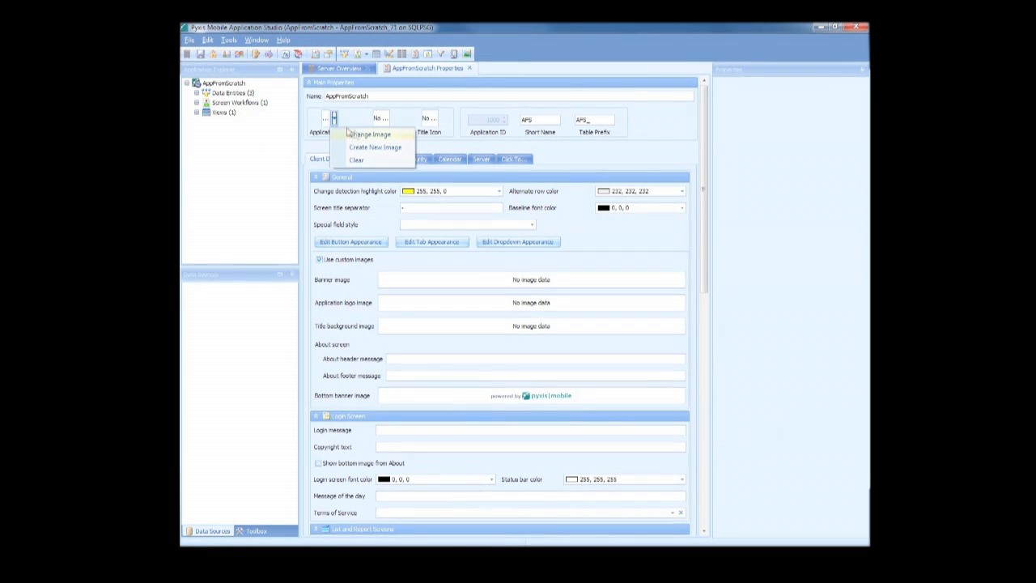
Create an image resource from AppIcon.png and apply it as the application icon.
click(370, 134)
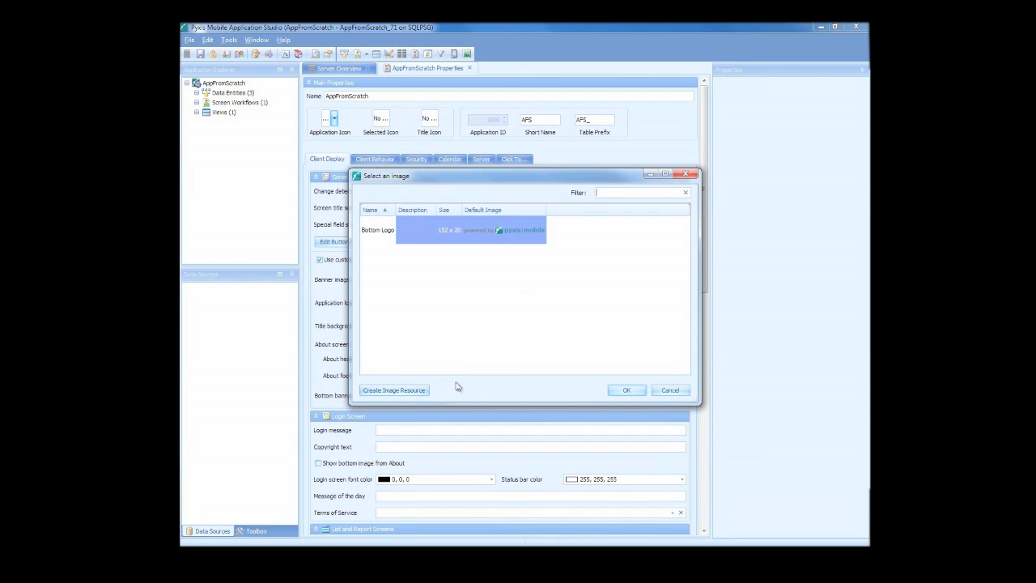
click(394, 390)
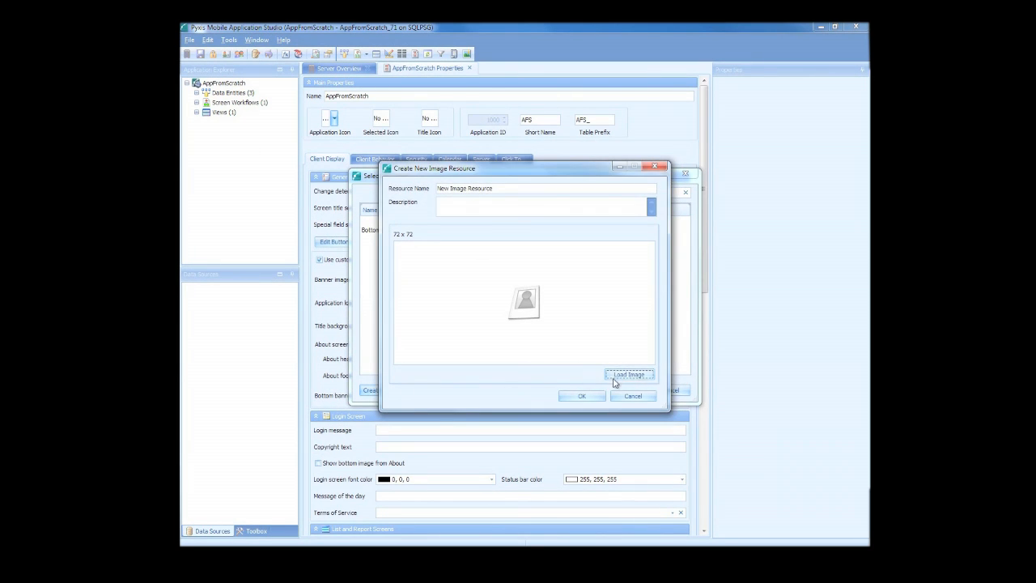
click(630, 375)
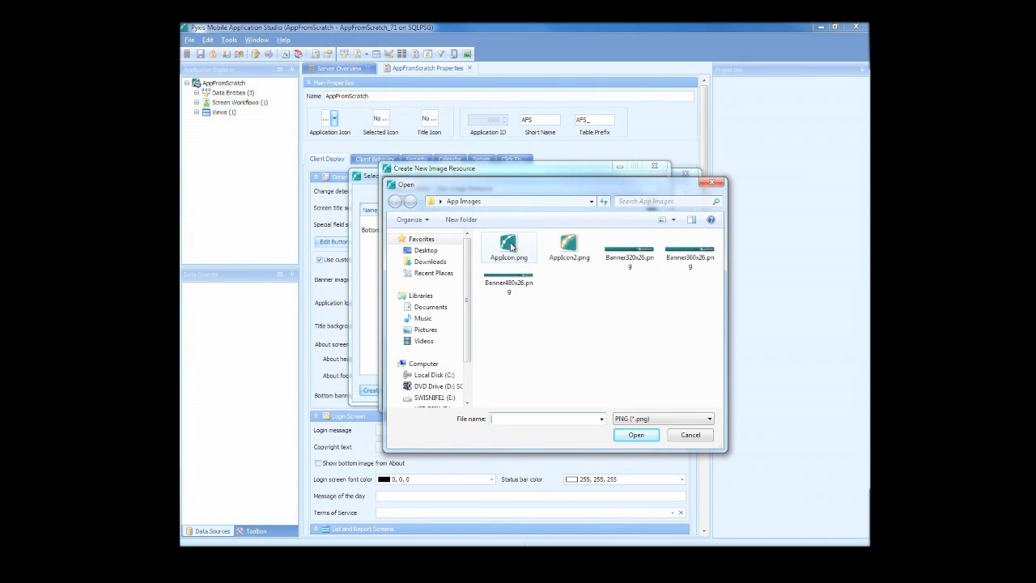
click(508, 246)
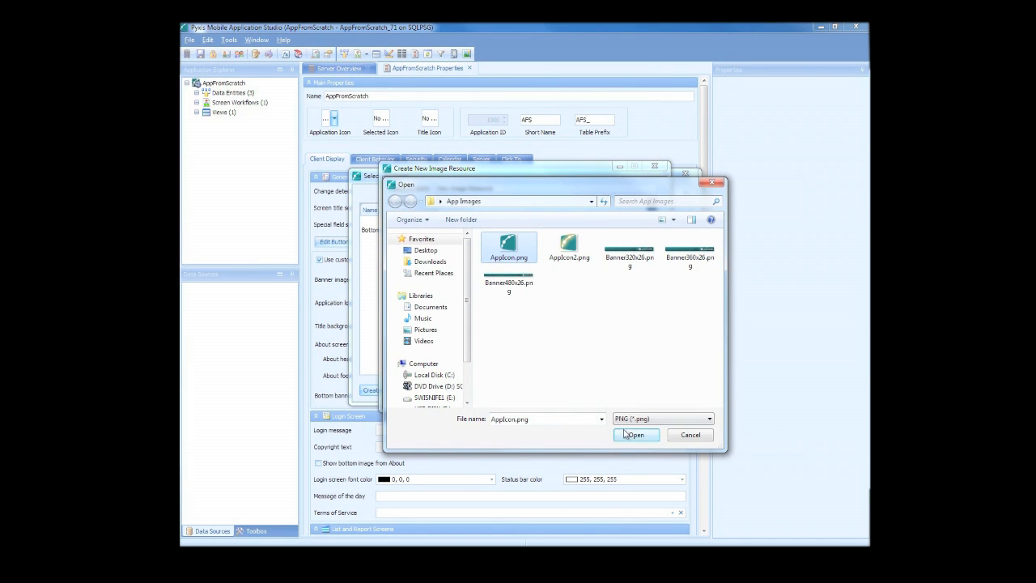
click(635, 435)
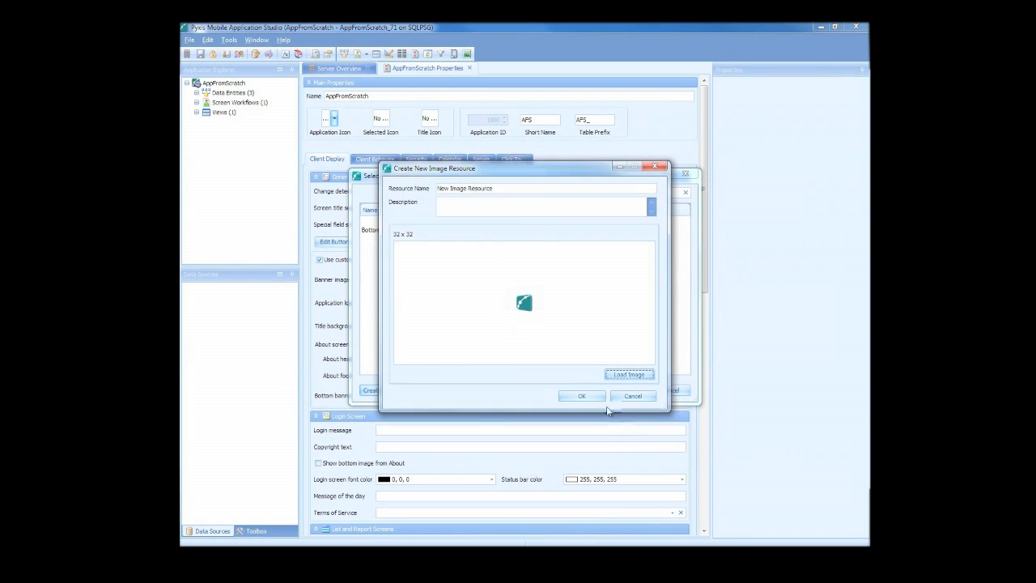
click(581, 396)
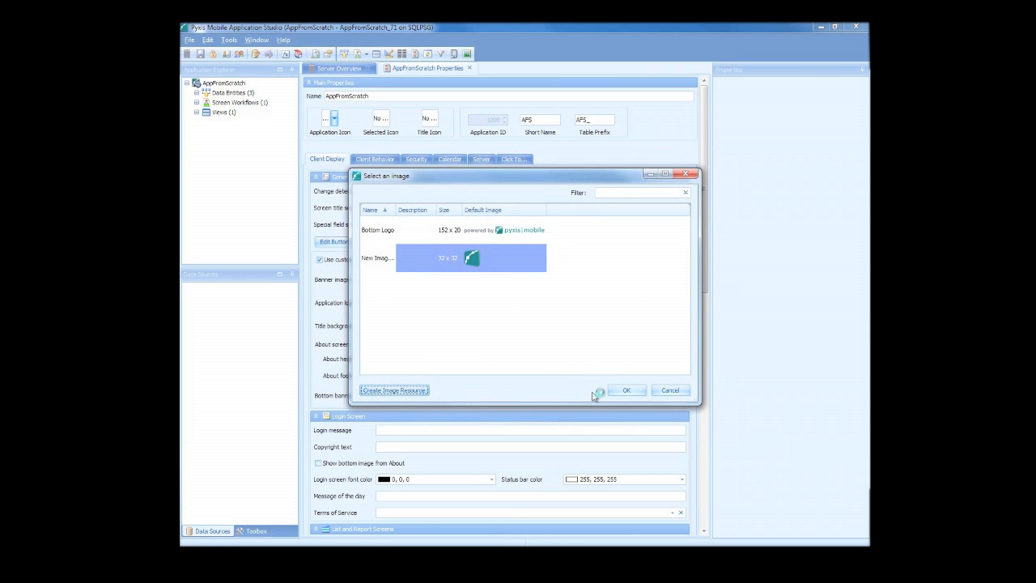
click(626, 390)
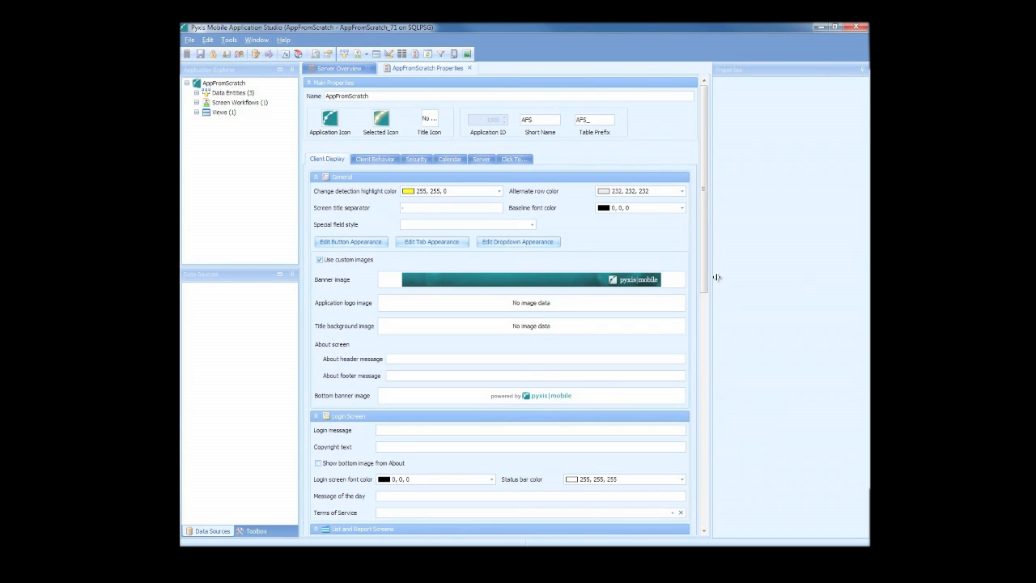
Scroll through the remaining application properties to review them.
scroll(down, 3)
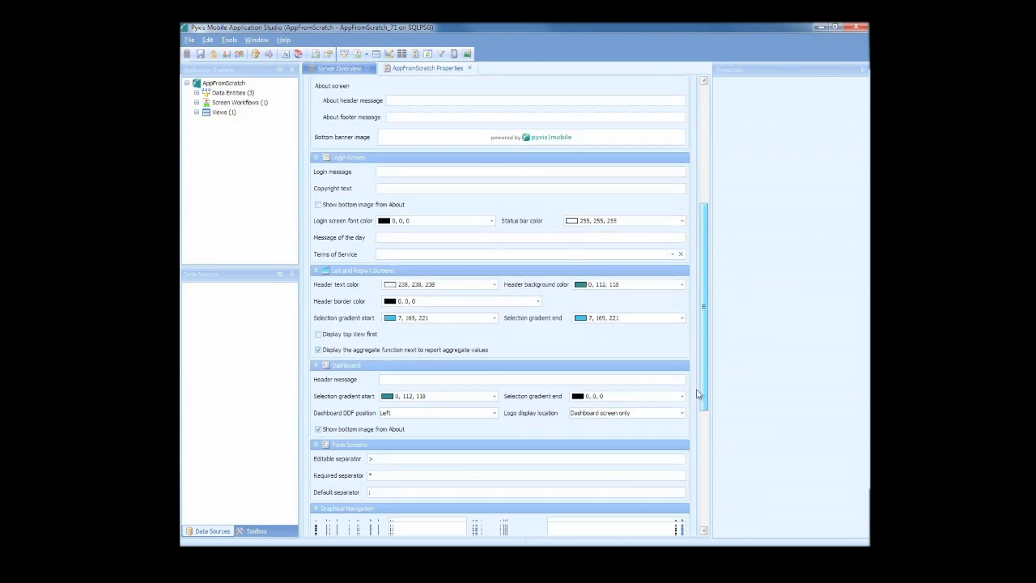
scroll(down, 3)
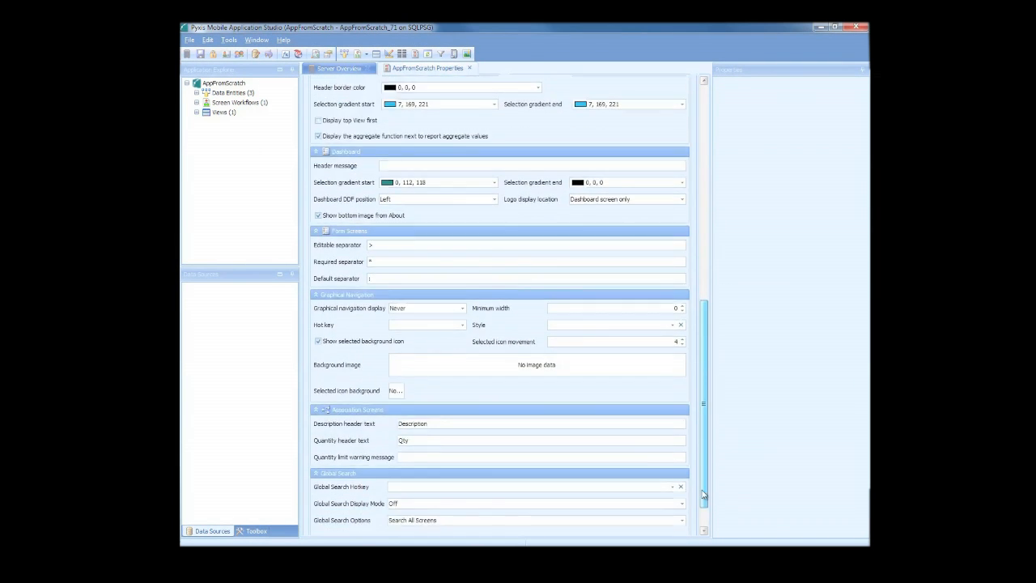
scroll(down, 3)
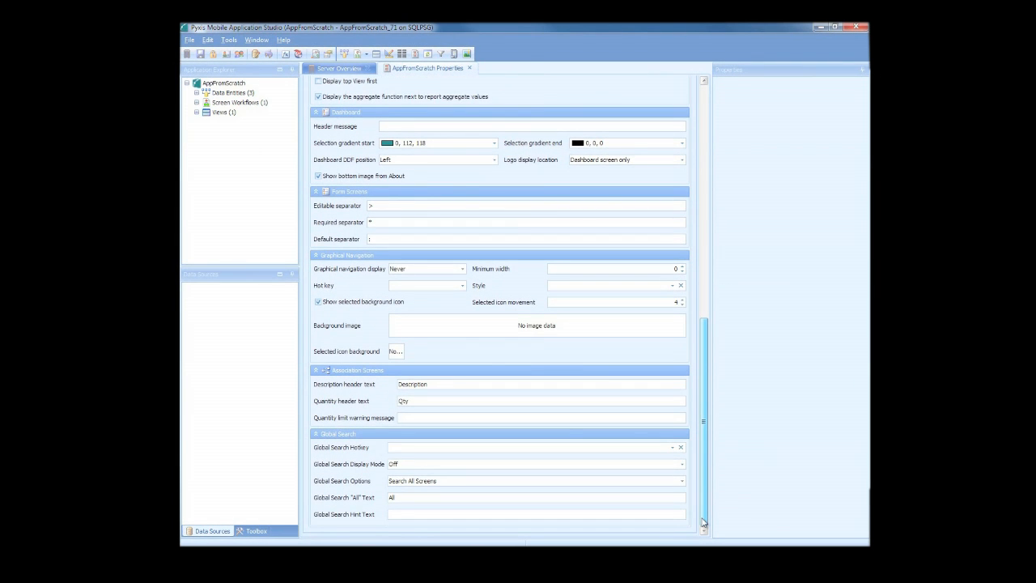
scroll(up, 3)
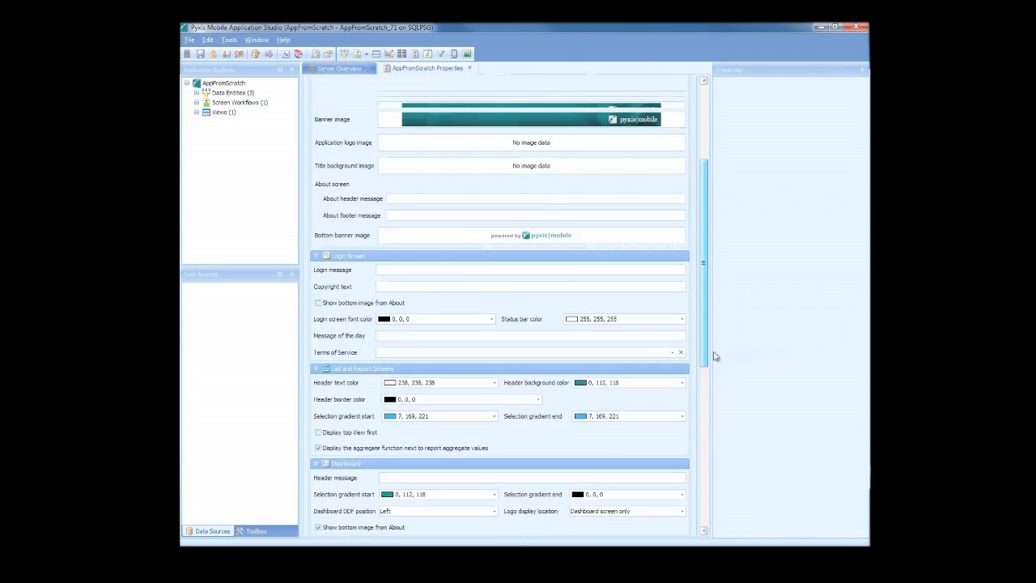
scroll(up, 3)
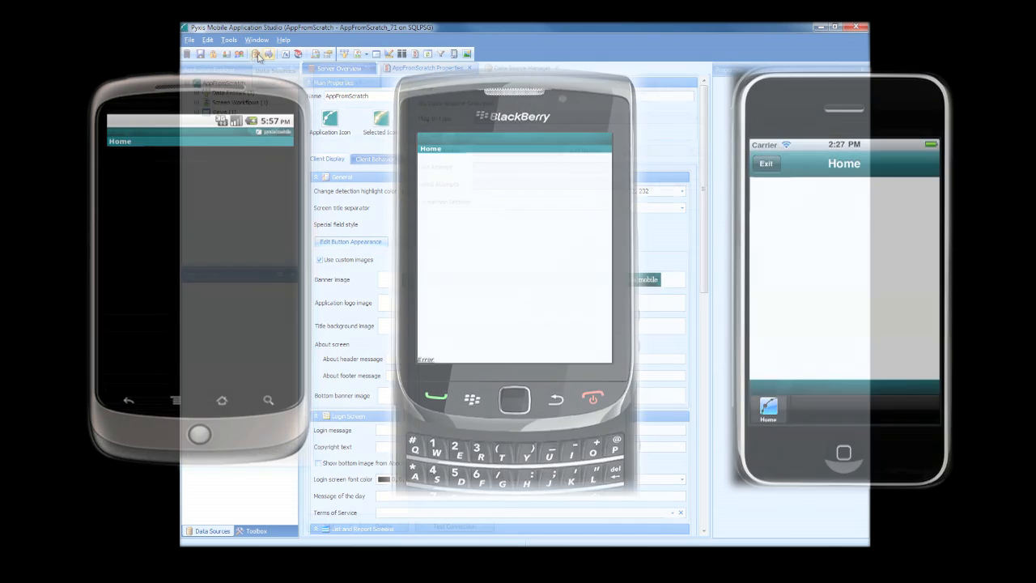
Bring up the empty Data Source Manager for AppFromScratch.
click(521, 68)
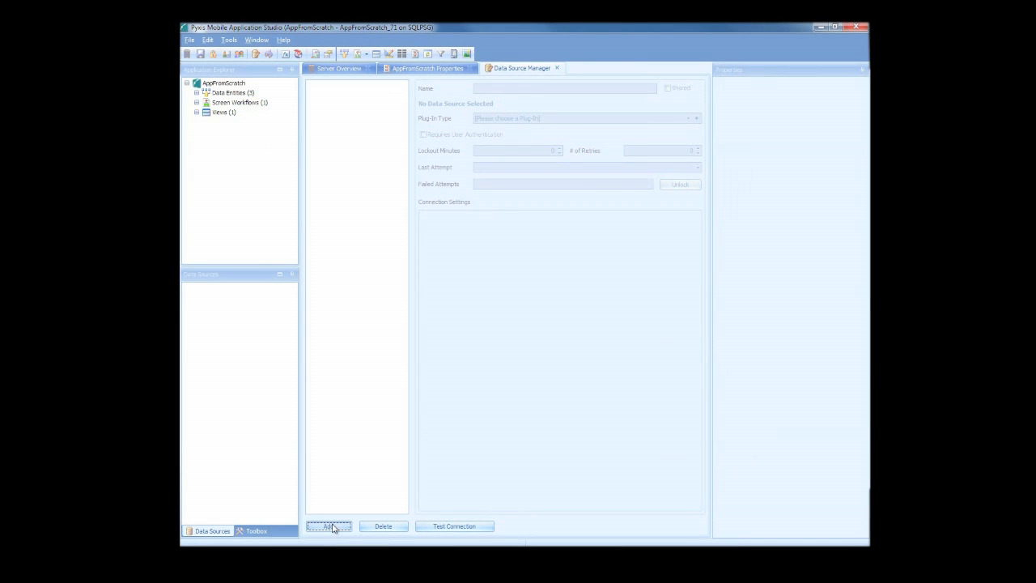
Add a data source named Salesforce using the Sales Force 9.0 Plug-in with user authentication required.
click(328, 526)
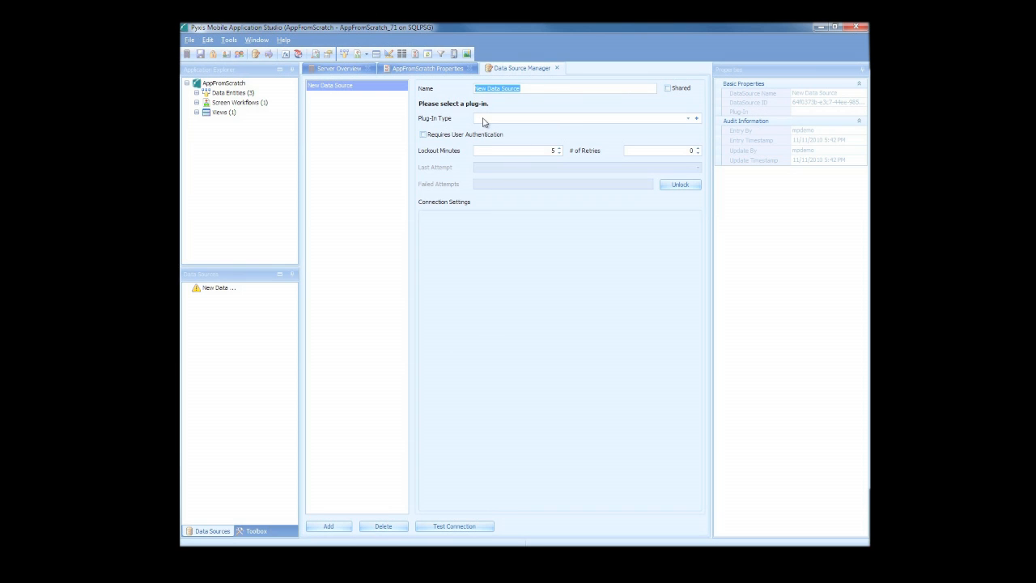
text(Salesf)
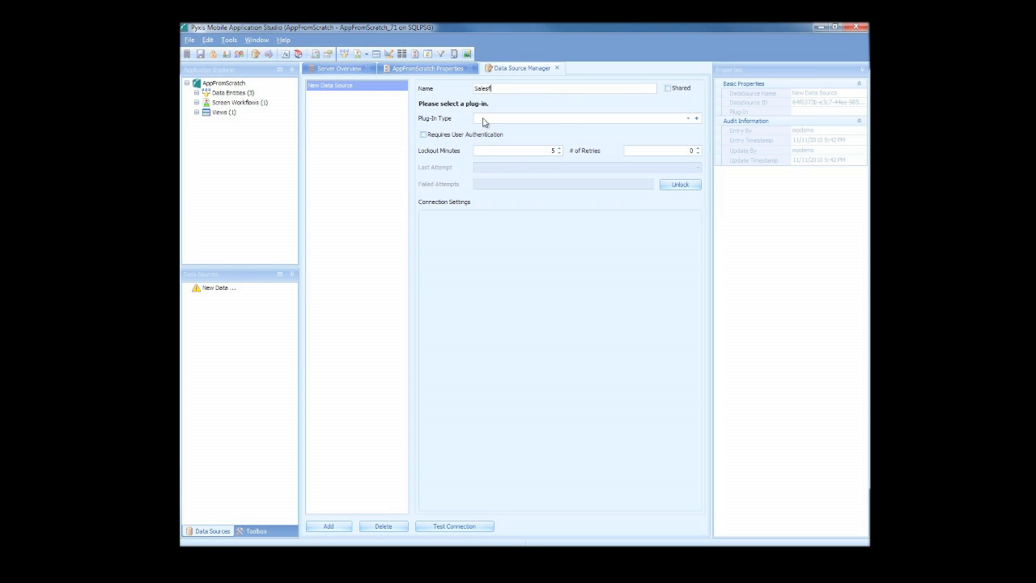
text(orce)
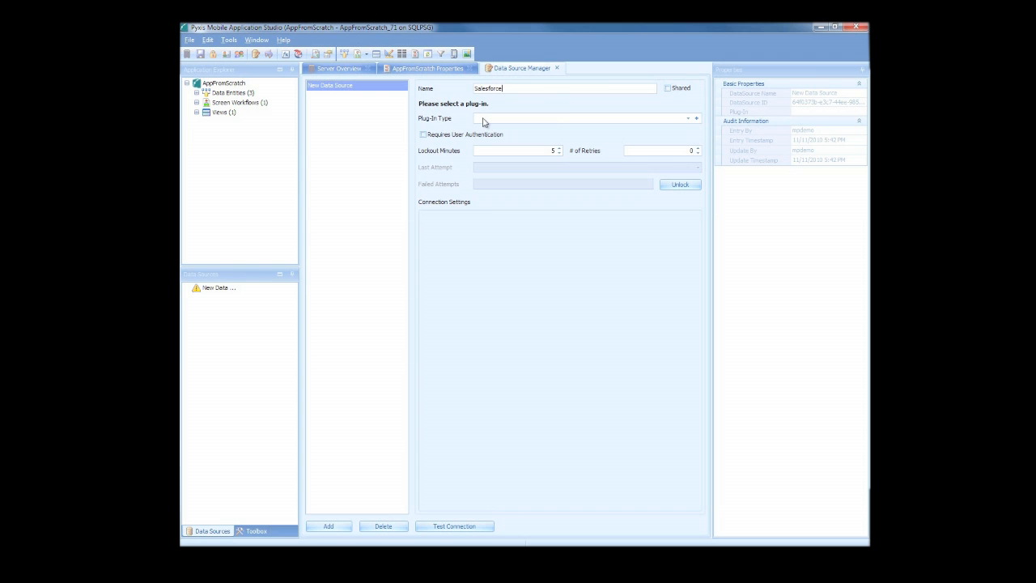
click(689, 118)
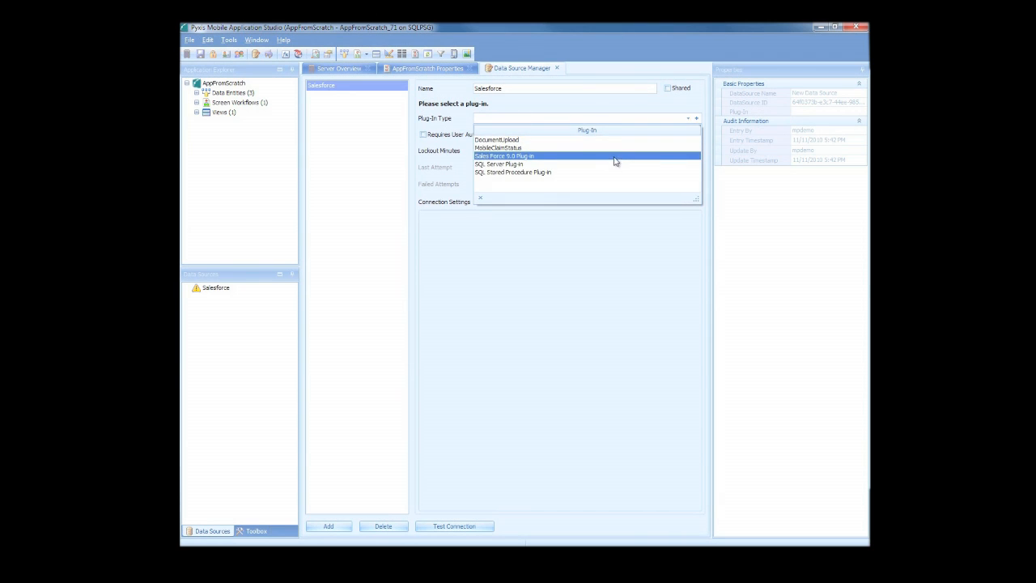
click(505, 155)
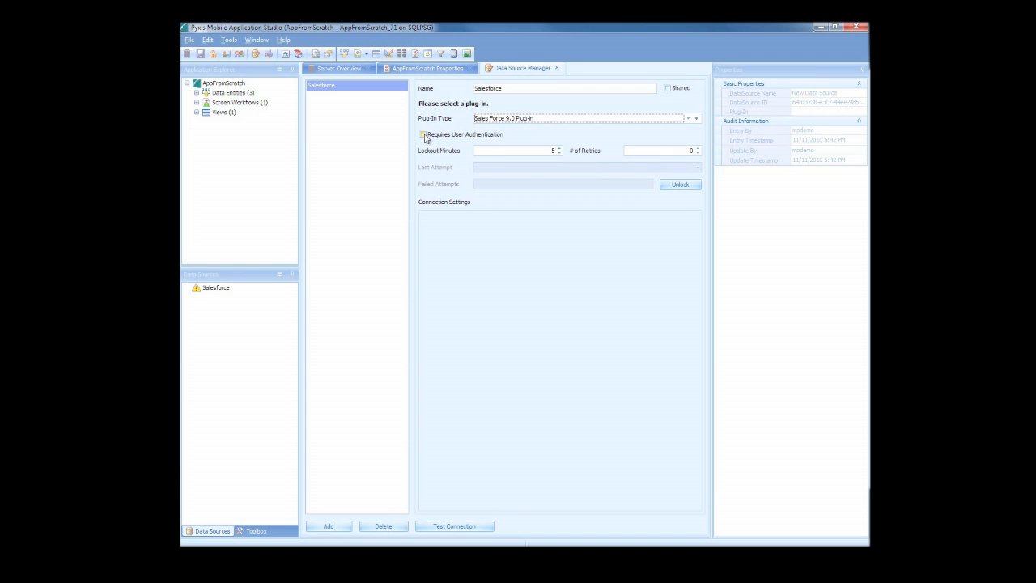
click(422, 134)
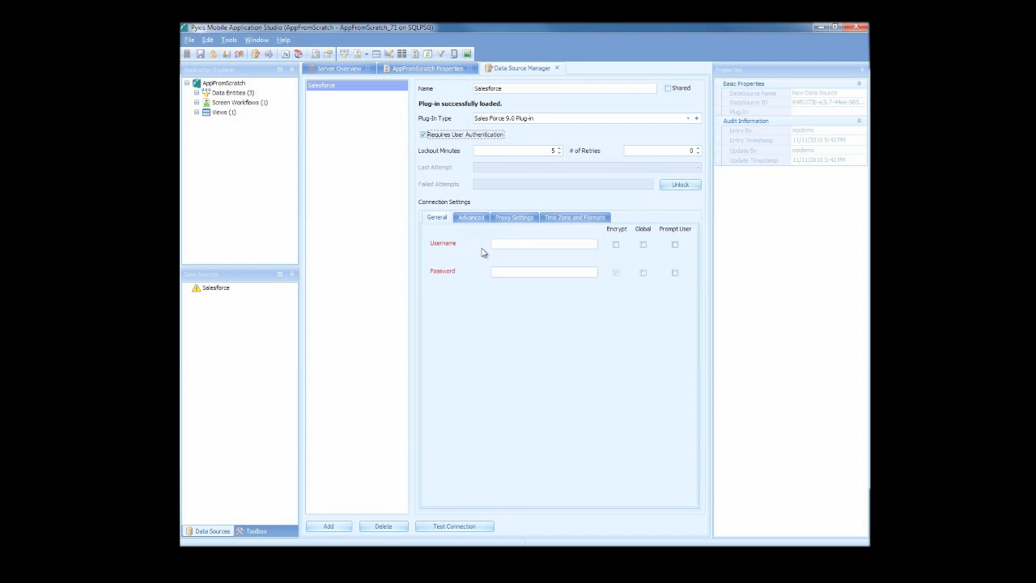
Enter the Salesforce username and password and confirm the connection test succeeds.
click(544, 243)
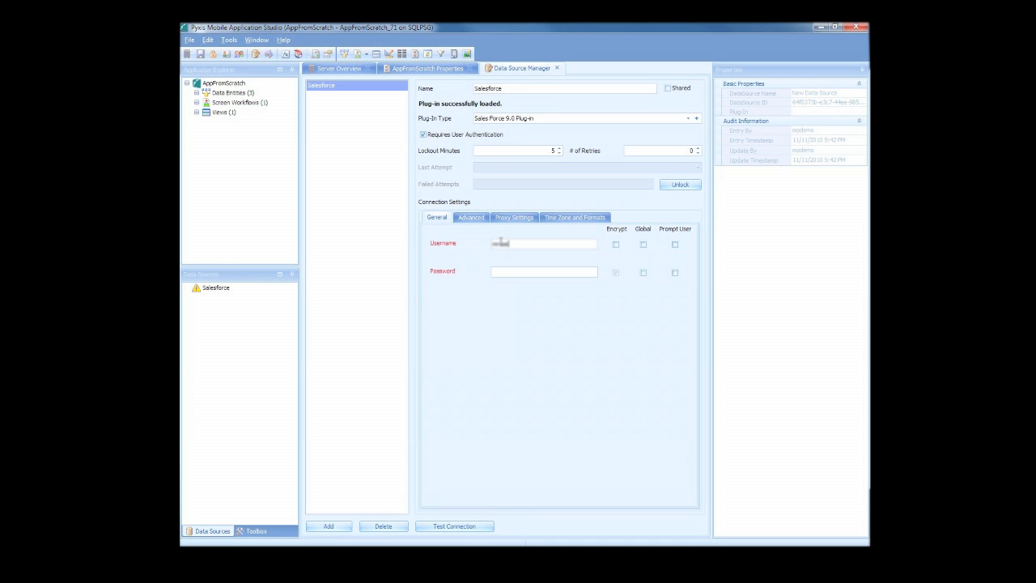
text(username)
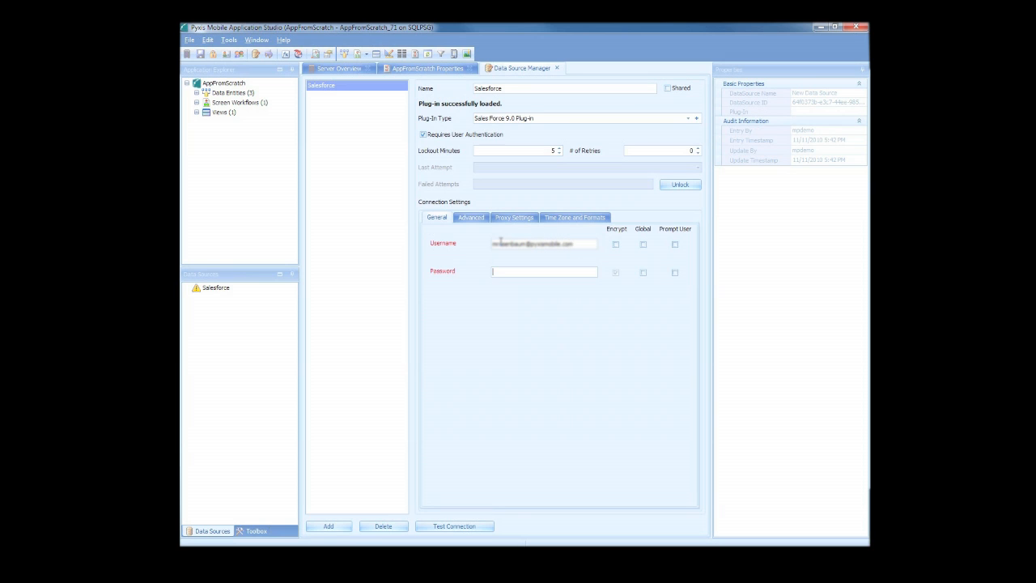
text(*)
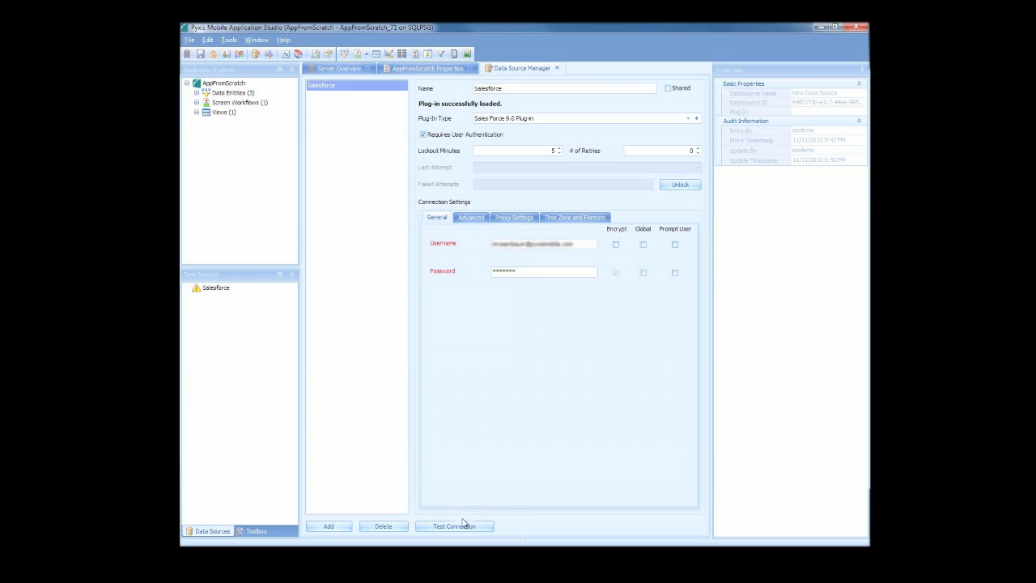
click(454, 526)
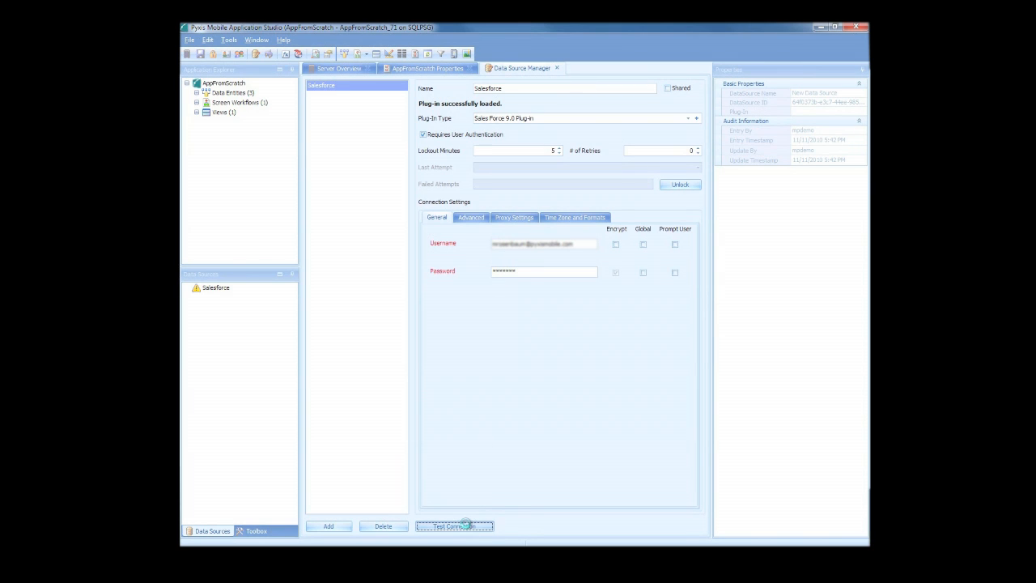
click(454, 526)
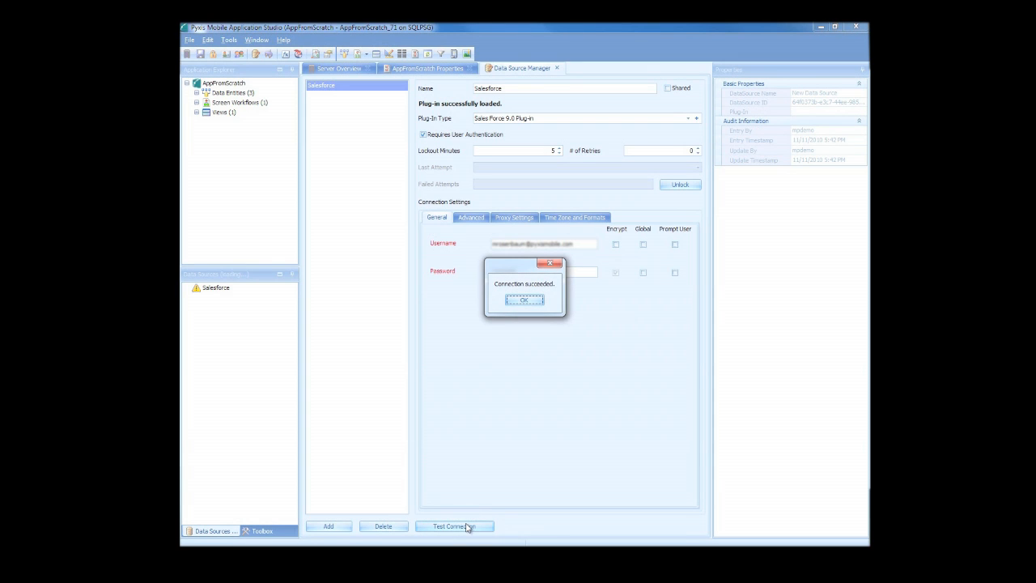
click(524, 299)
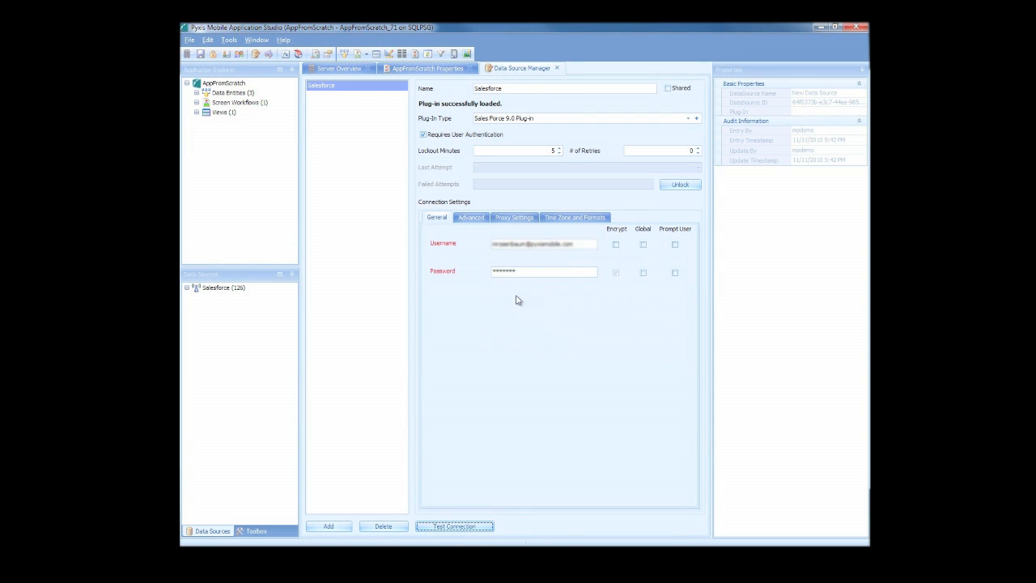
mouse_move(395, 167)
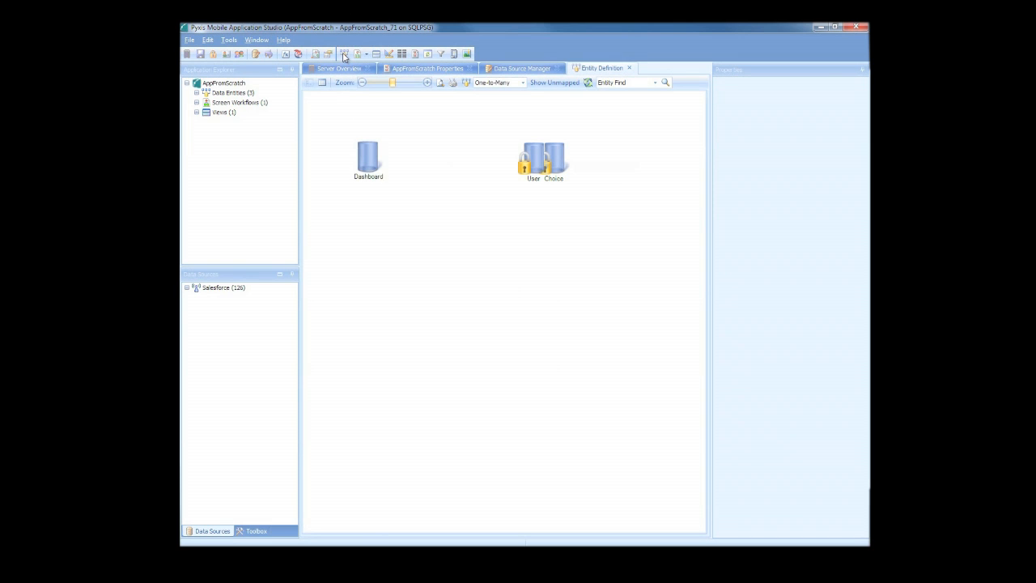
mouse_move(194, 296)
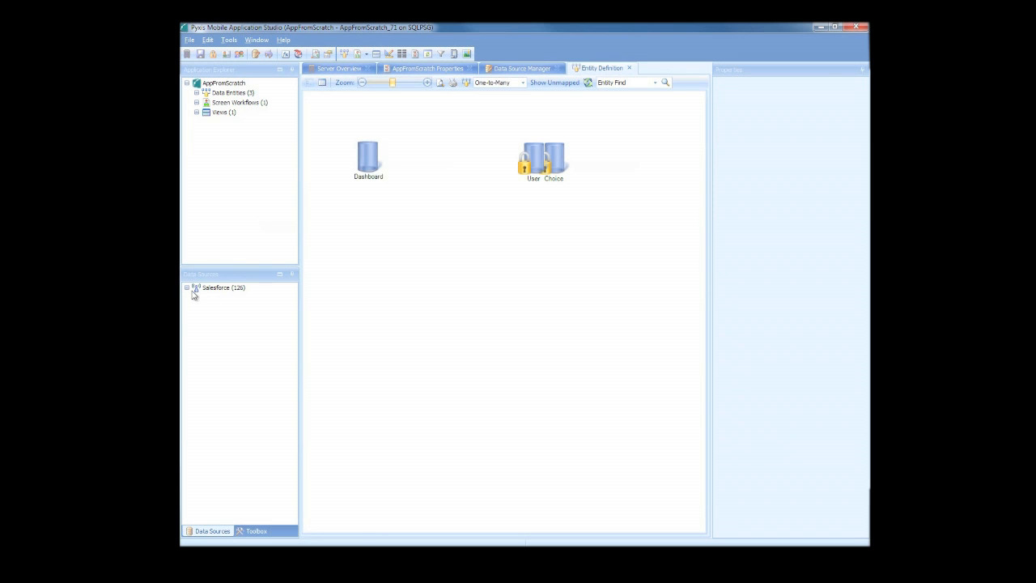
Expand the Salesforce objects and drag Account onto the entity diagram.
click(187, 287)
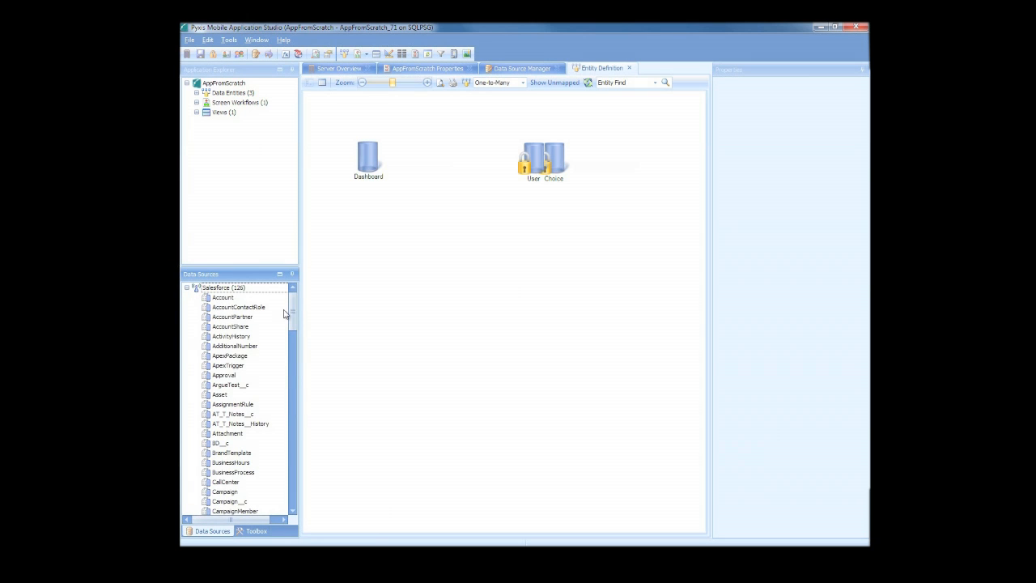
scroll(down, 3)
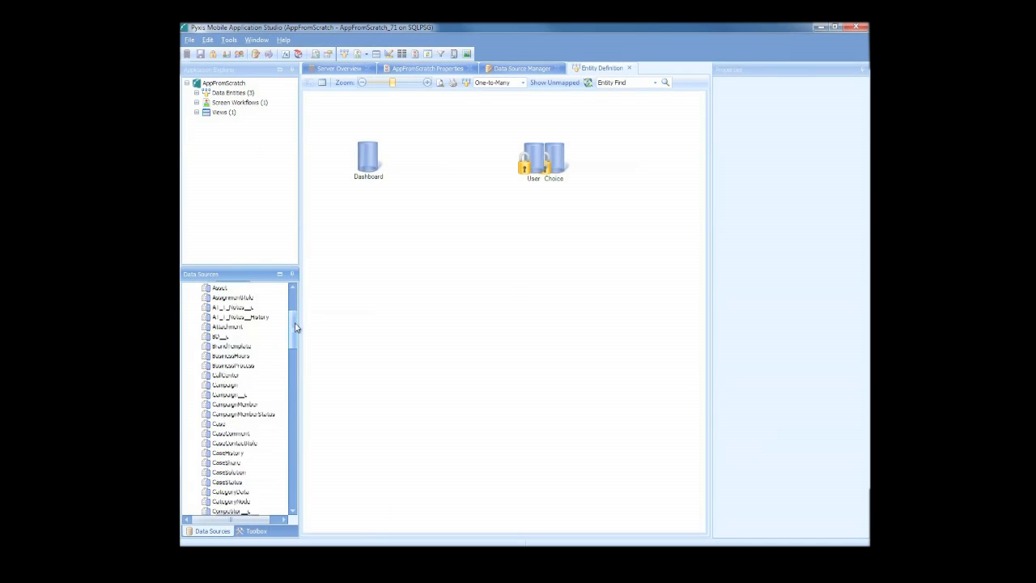
scroll(down, 3)
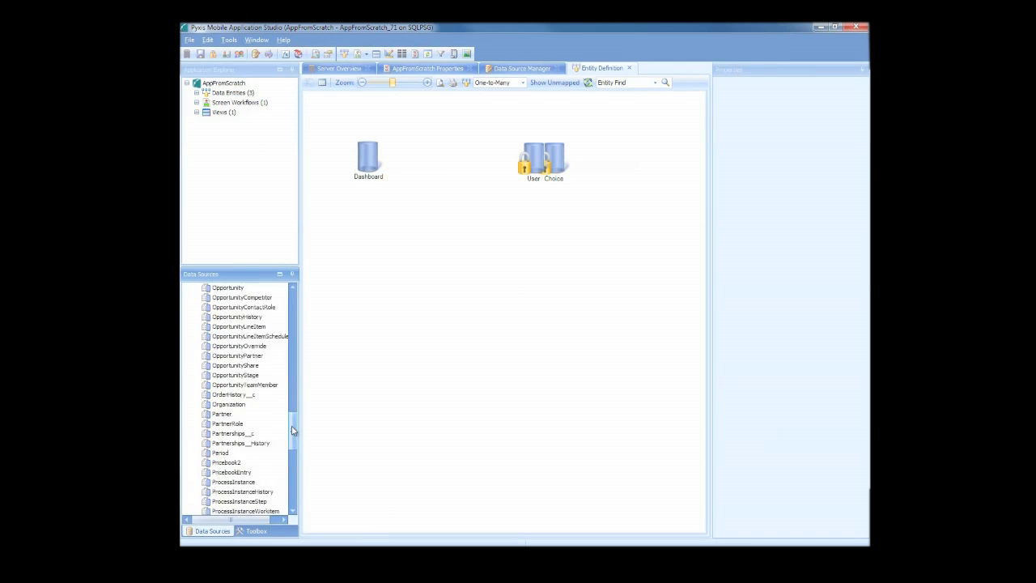
scroll(down, 3)
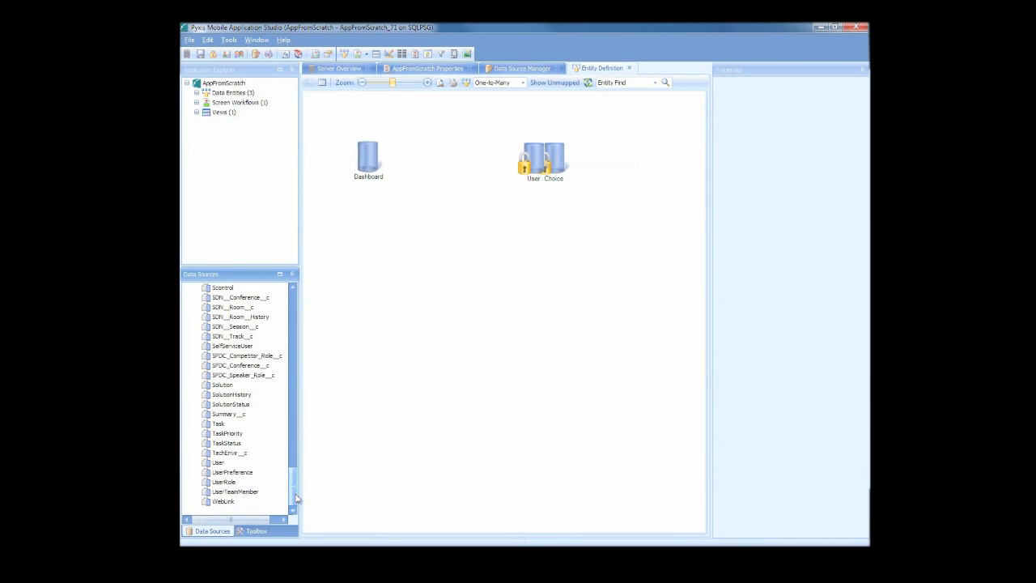
scroll(up, 3)
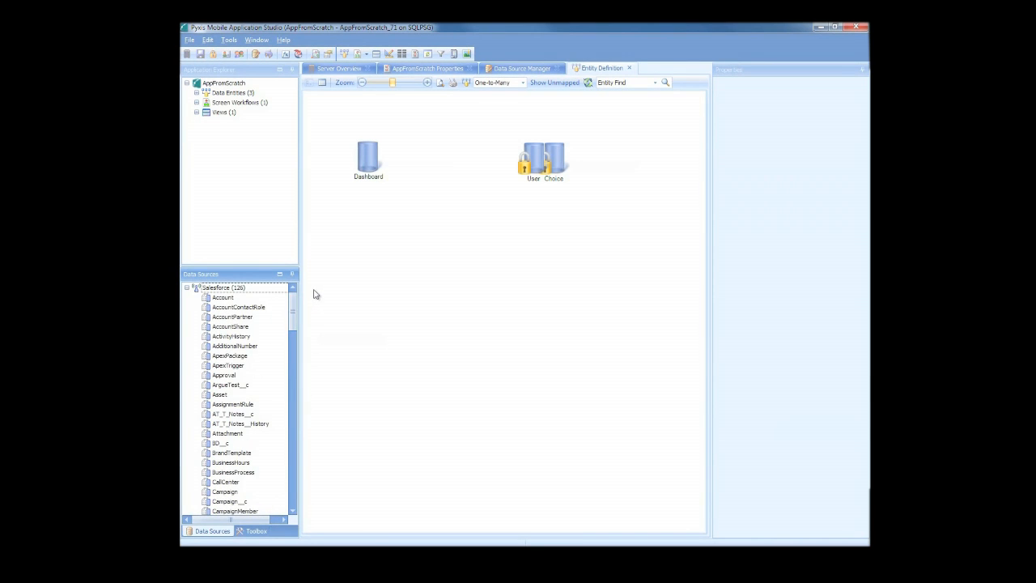
mouse_move(251, 309)
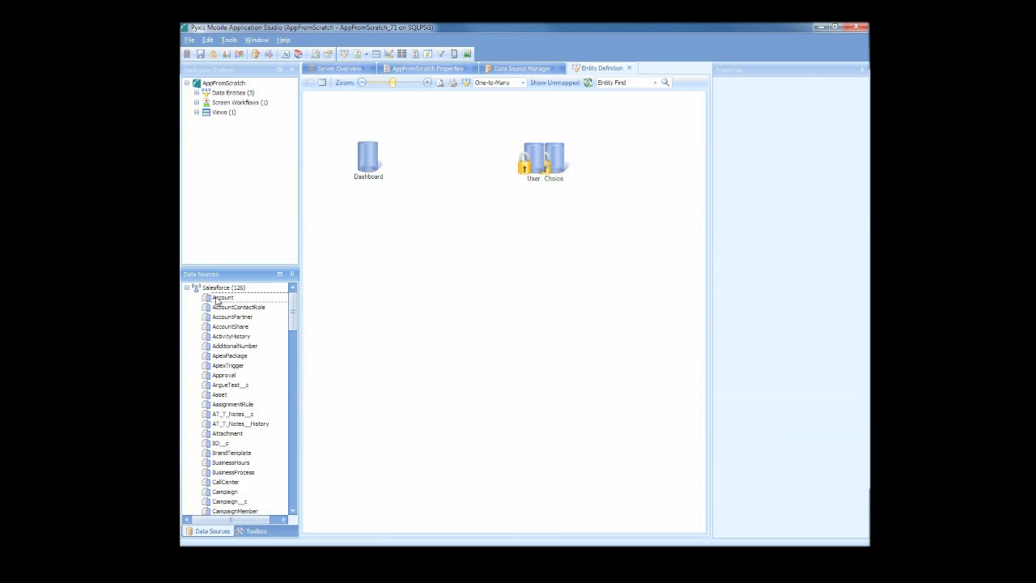
drag(222, 297, 401, 297)
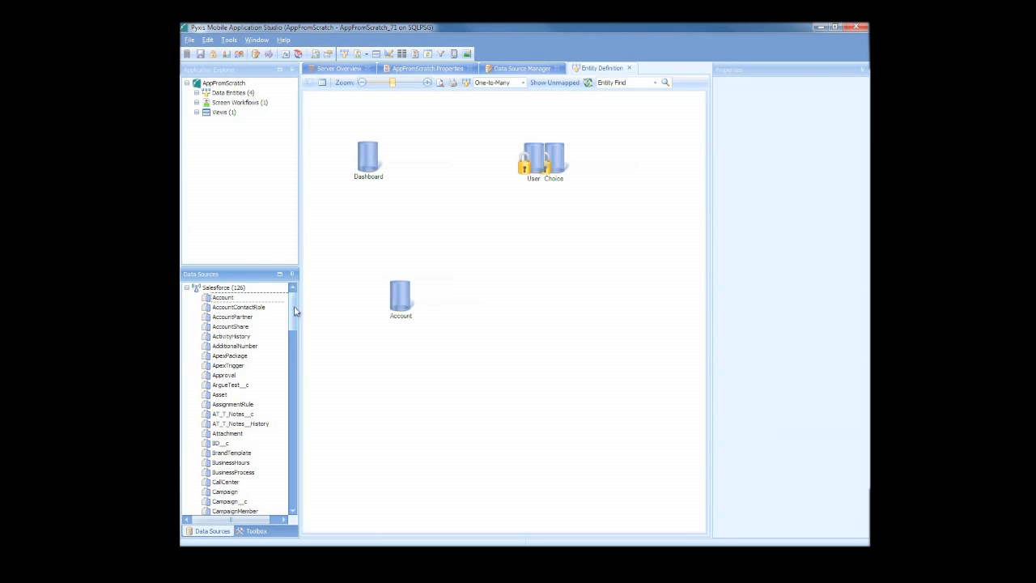
Drag Contact onto the diagram beside Account and review both entities' properties.
scroll(down, 3)
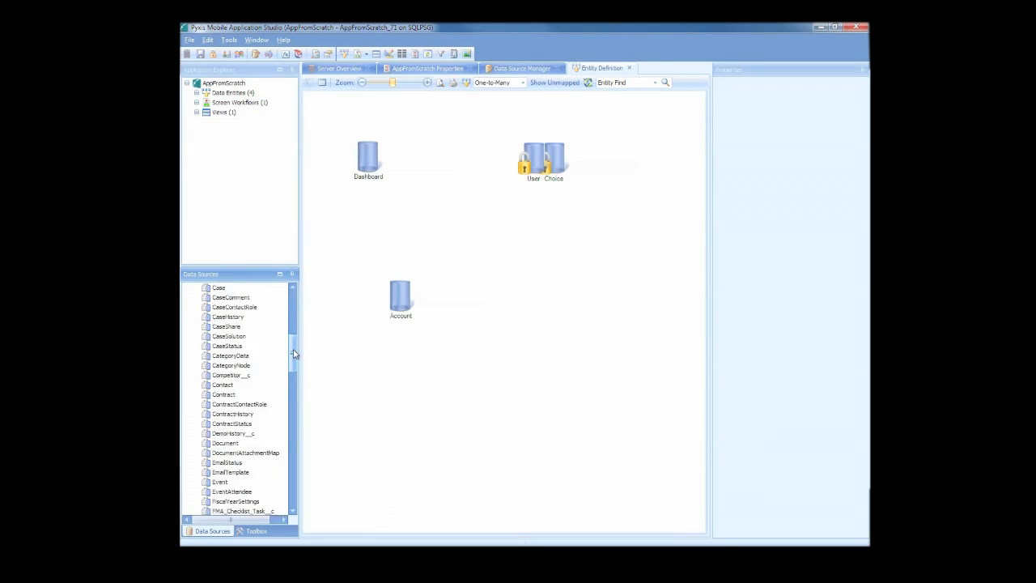
scroll(down, 3)
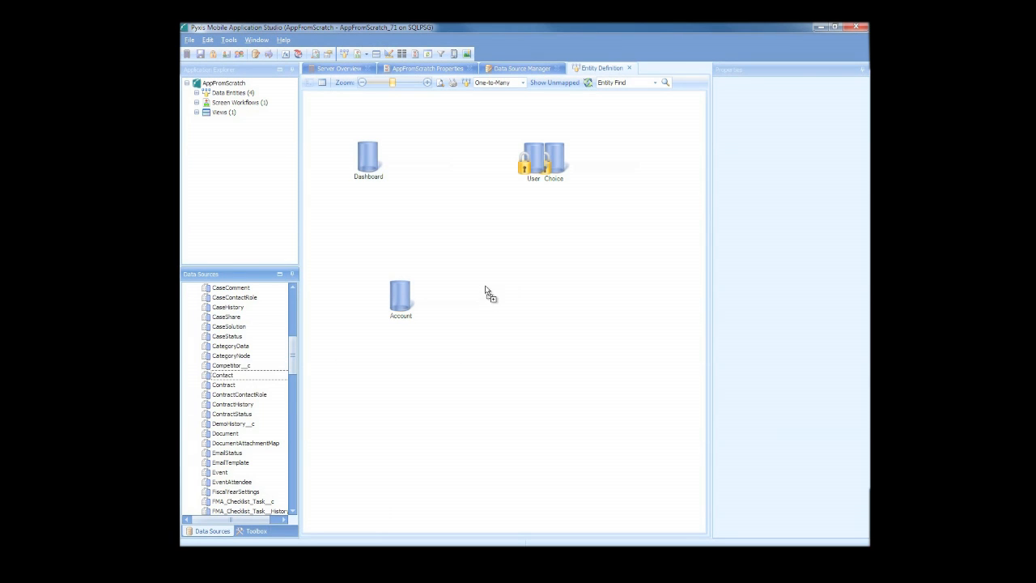
drag(222, 374, 504, 309)
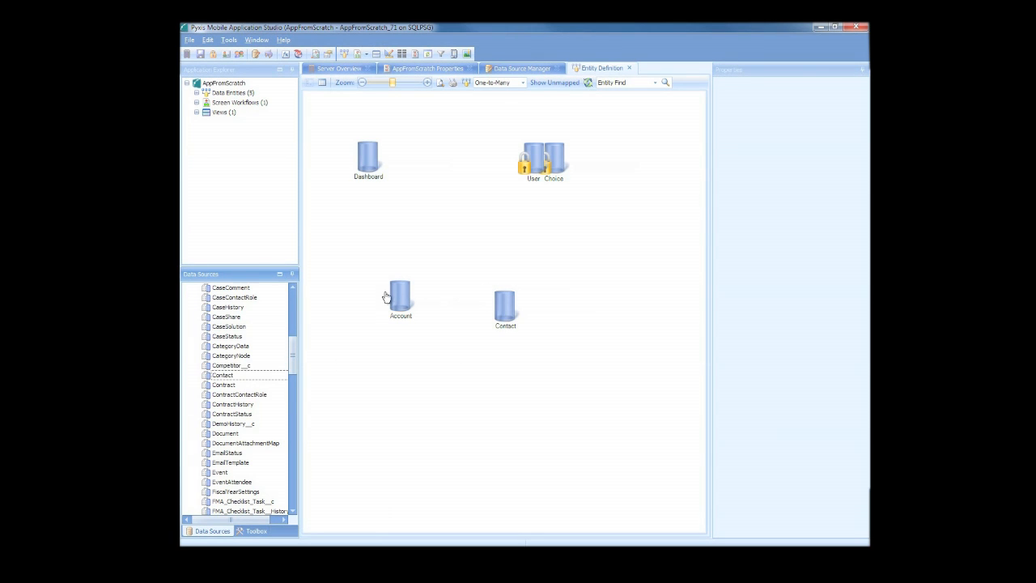
click(400, 298)
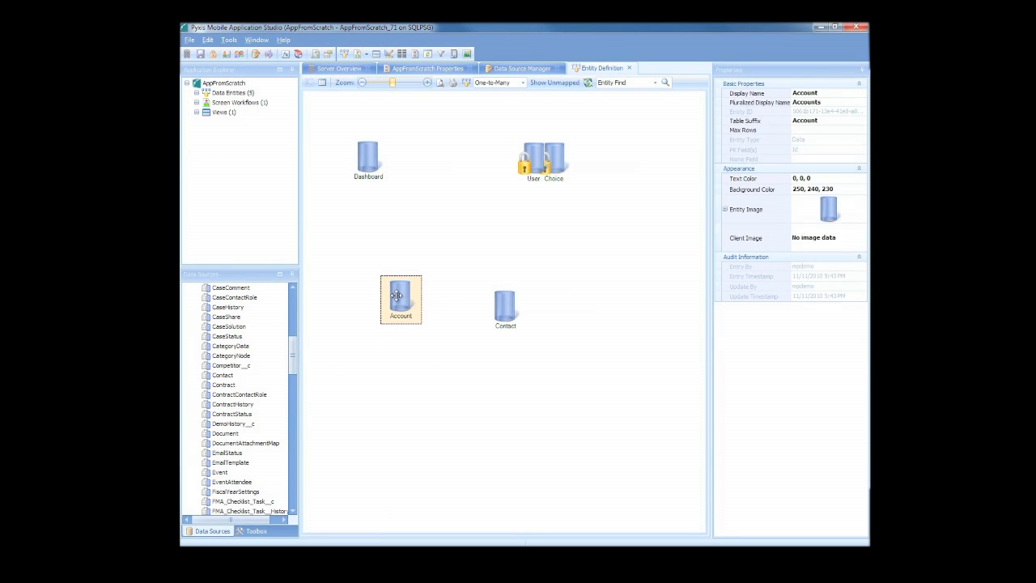
click(504, 308)
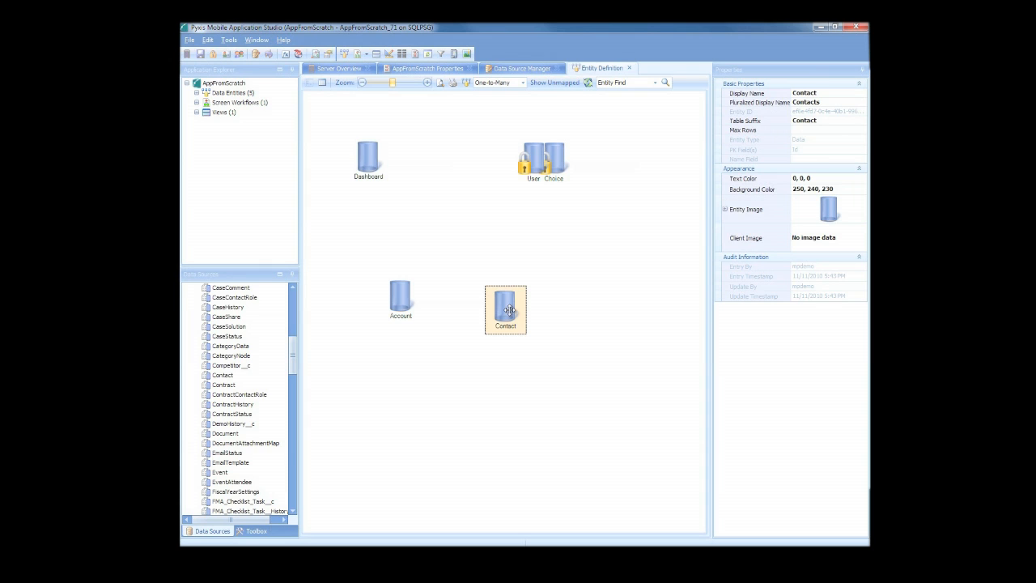
Generate the Default screens for the Contact entity from its context menu.
right_click(505, 309)
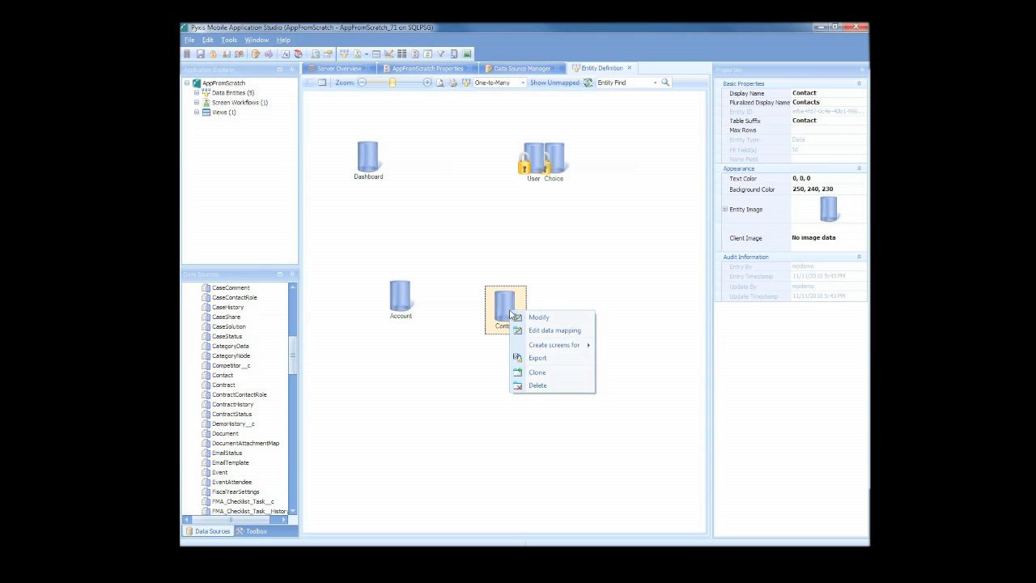
mouse_move(553, 345)
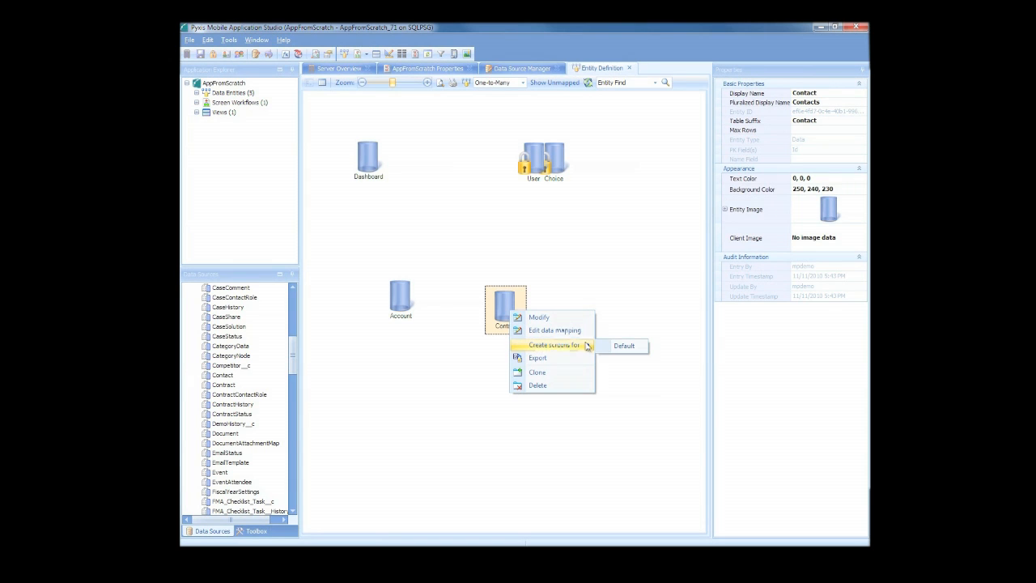
click(623, 345)
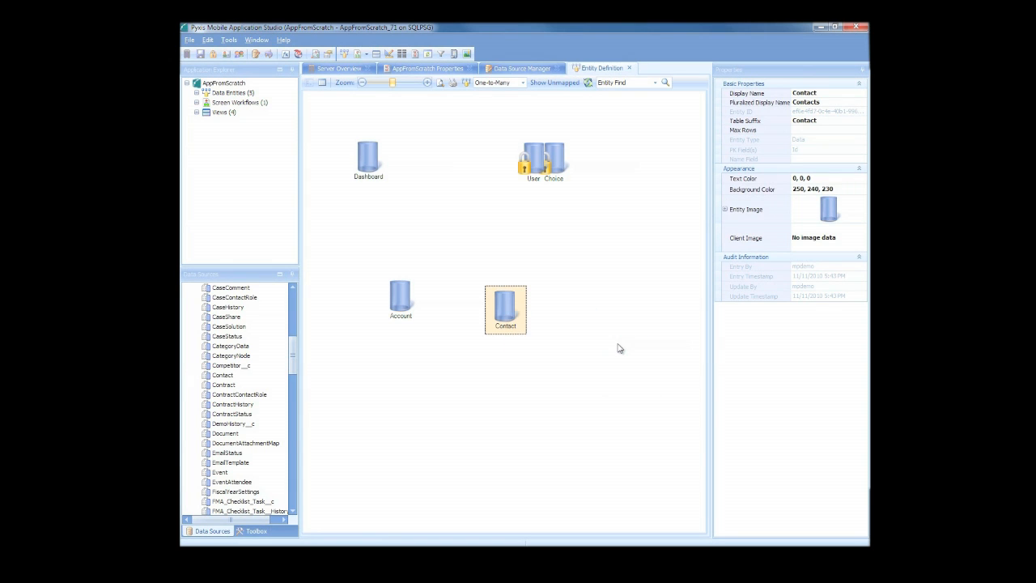
mouse_move(613, 346)
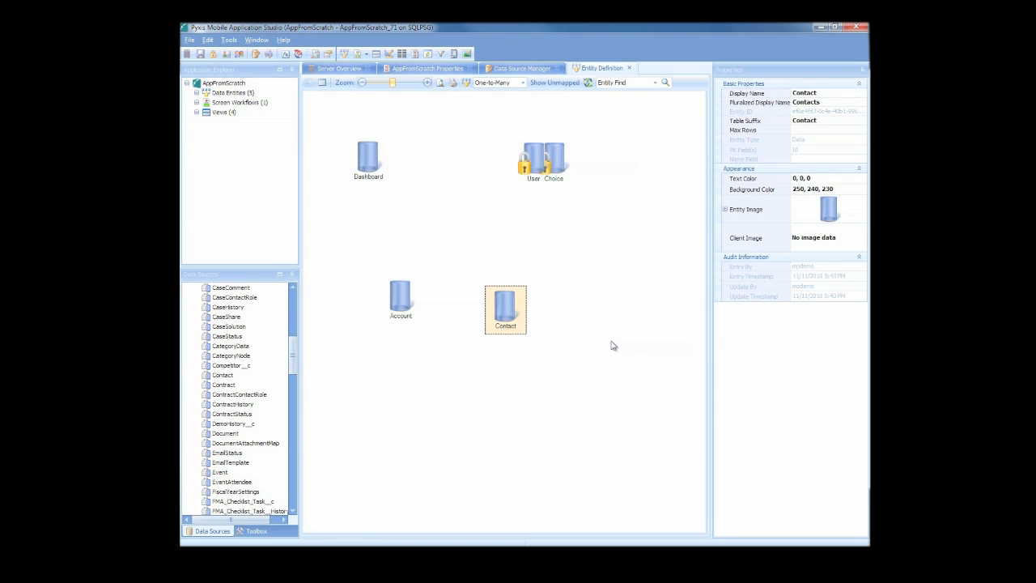
mouse_move(577, 330)
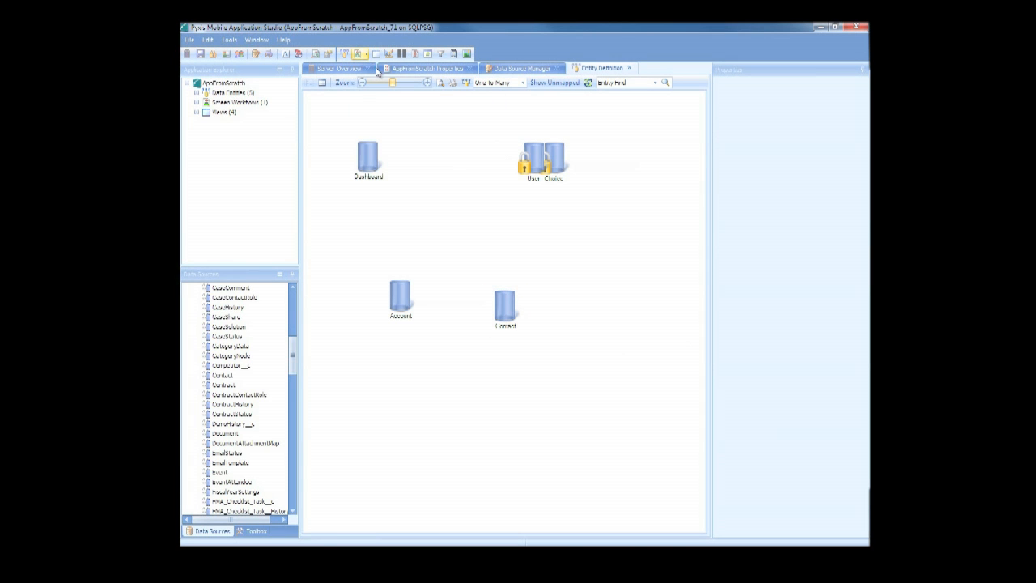
In the Default workflow, view the Contact List screen's Last Name, First Name and Salutation columns.
click(662, 67)
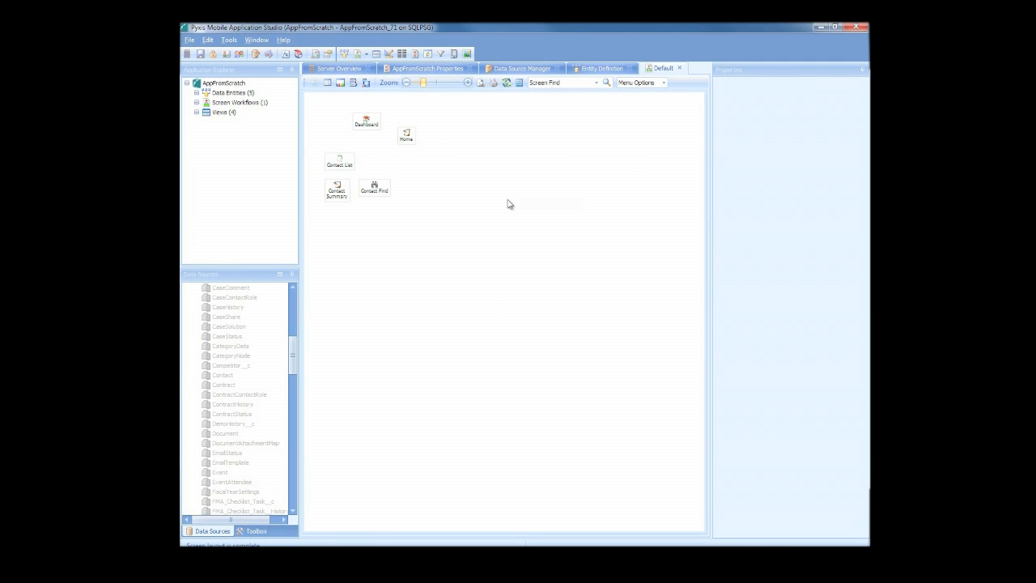
mouse_move(431, 200)
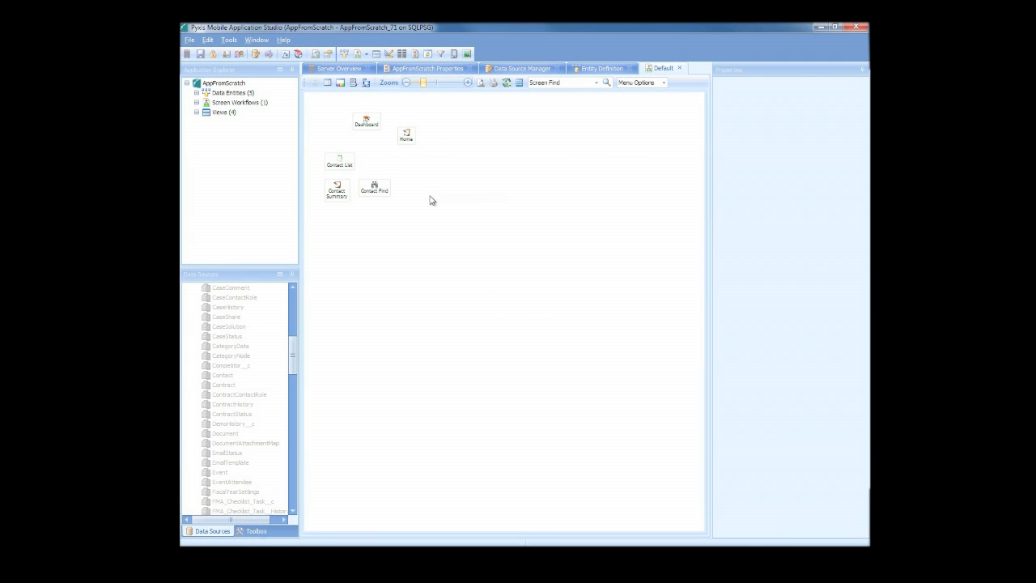
mouse_move(343, 164)
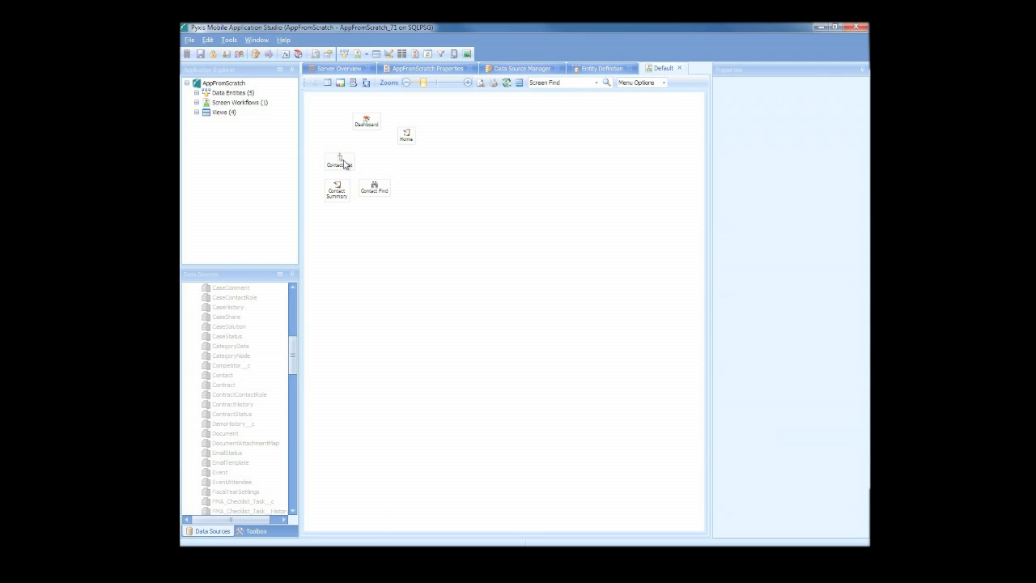
double_click(339, 159)
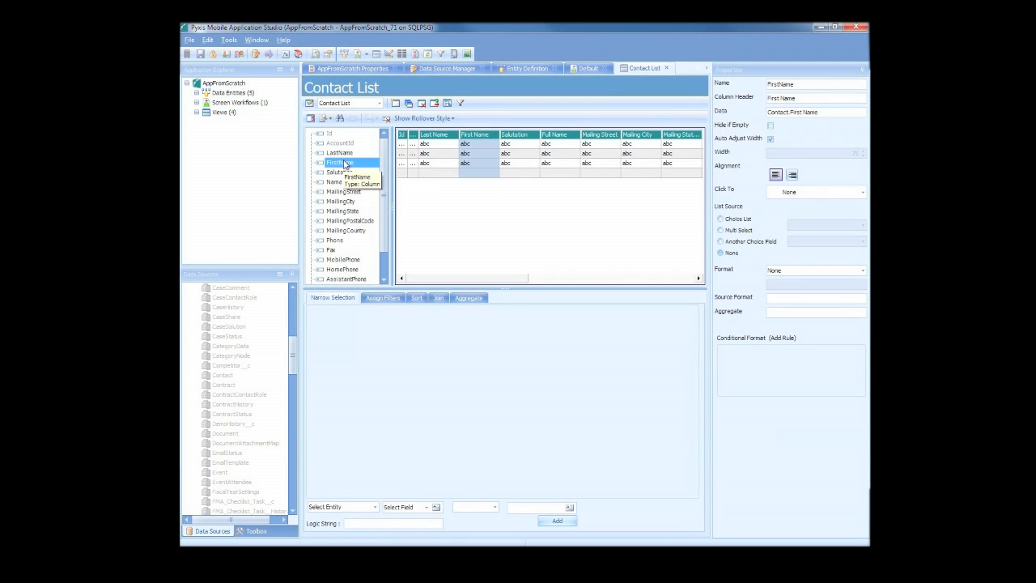
mouse_move(445, 284)
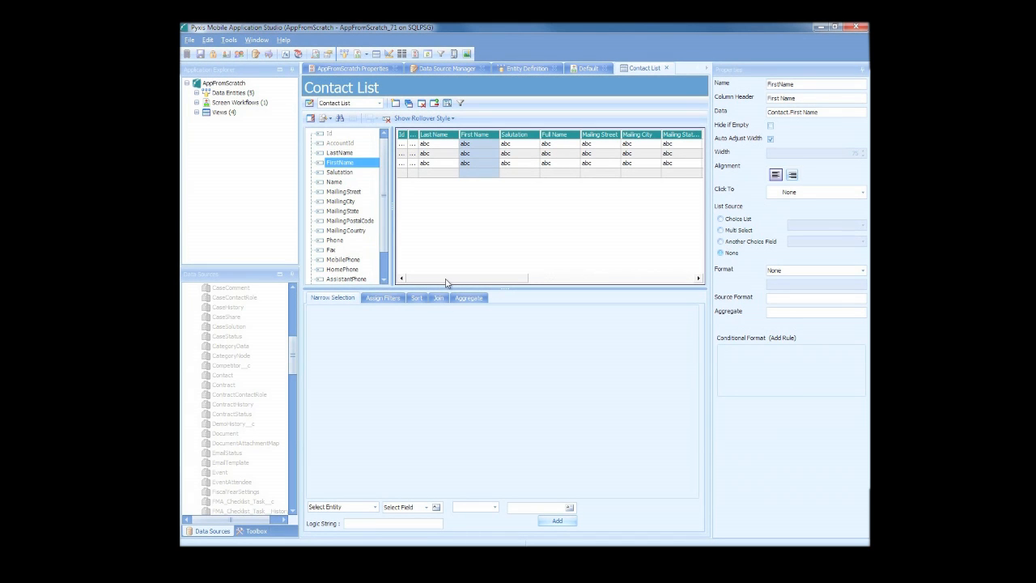
scroll(right, 3)
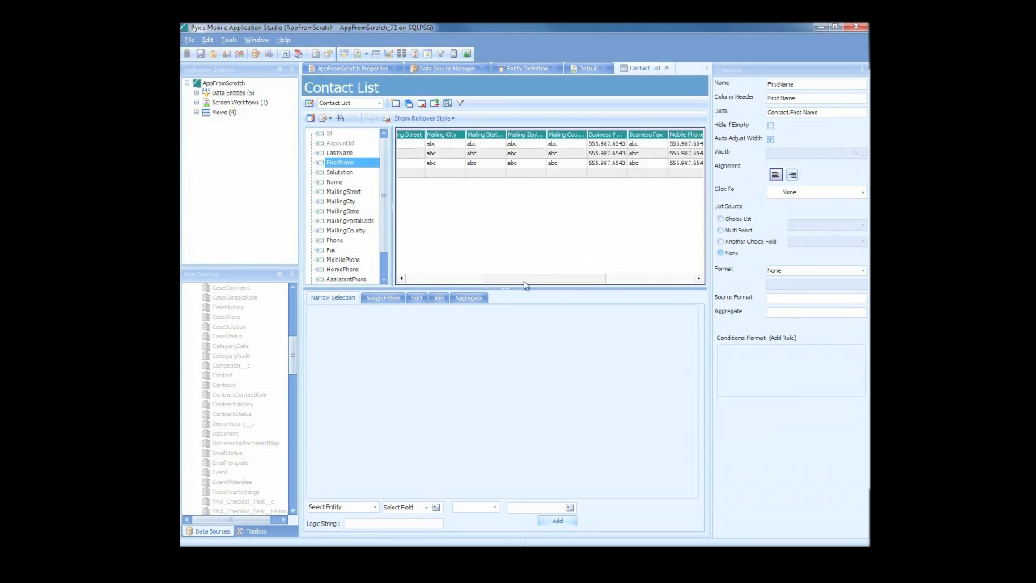
scroll(right, 3)
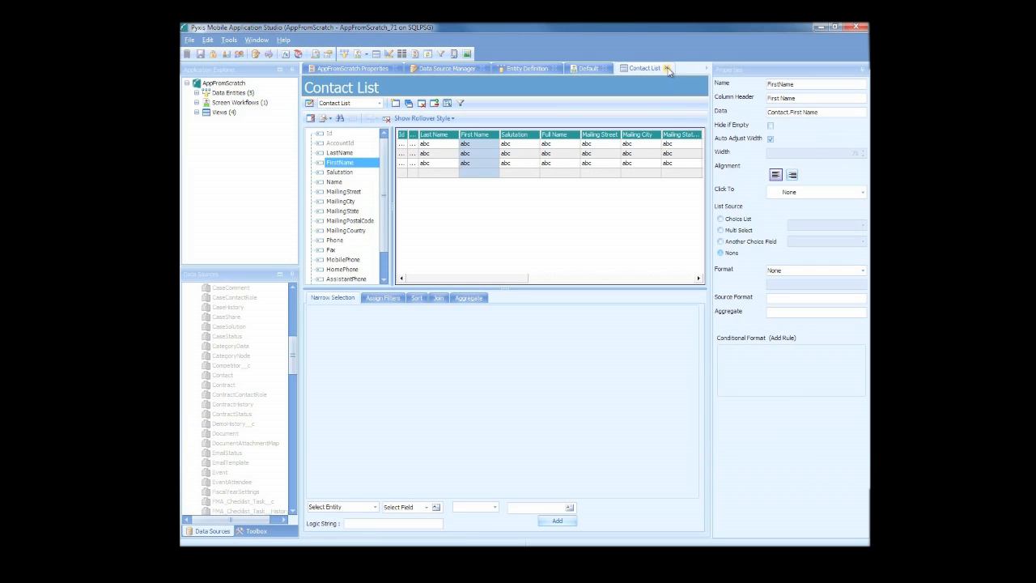
Add a data source named SQL Procedure with the SQL Stored Procedure Plug-in and confirm its connection succeeds.
click(668, 69)
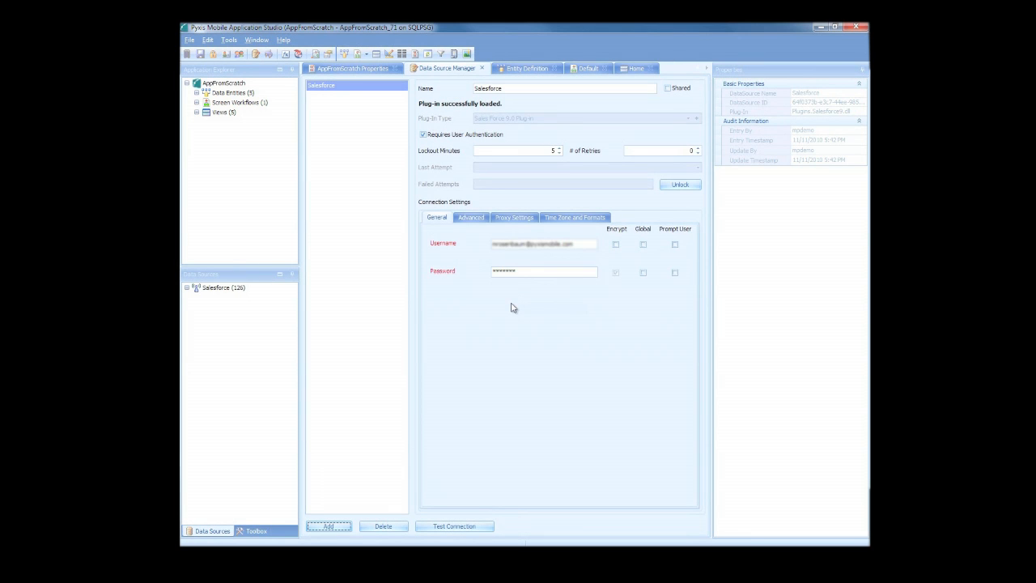
mouse_move(328, 526)
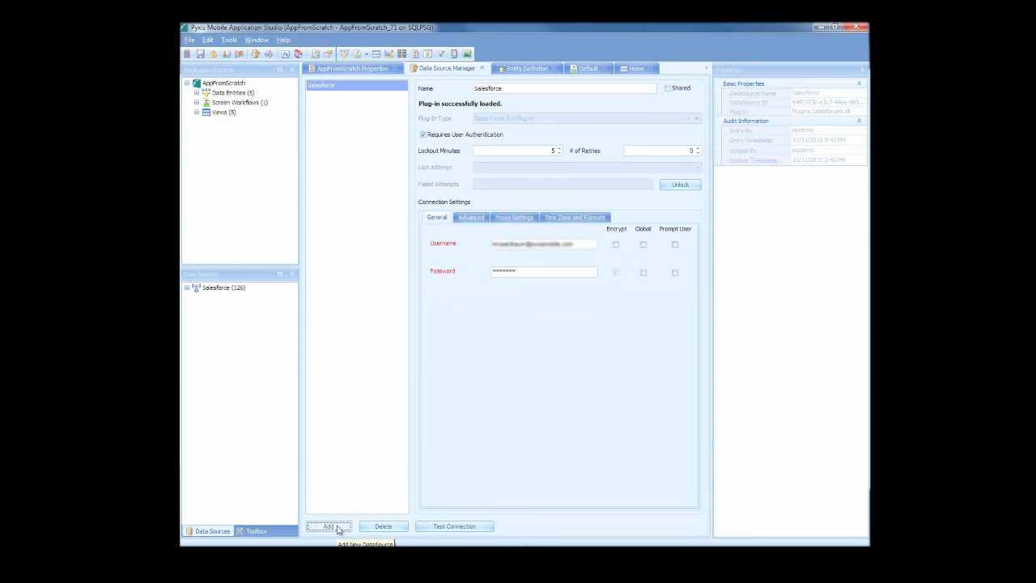
click(329, 526)
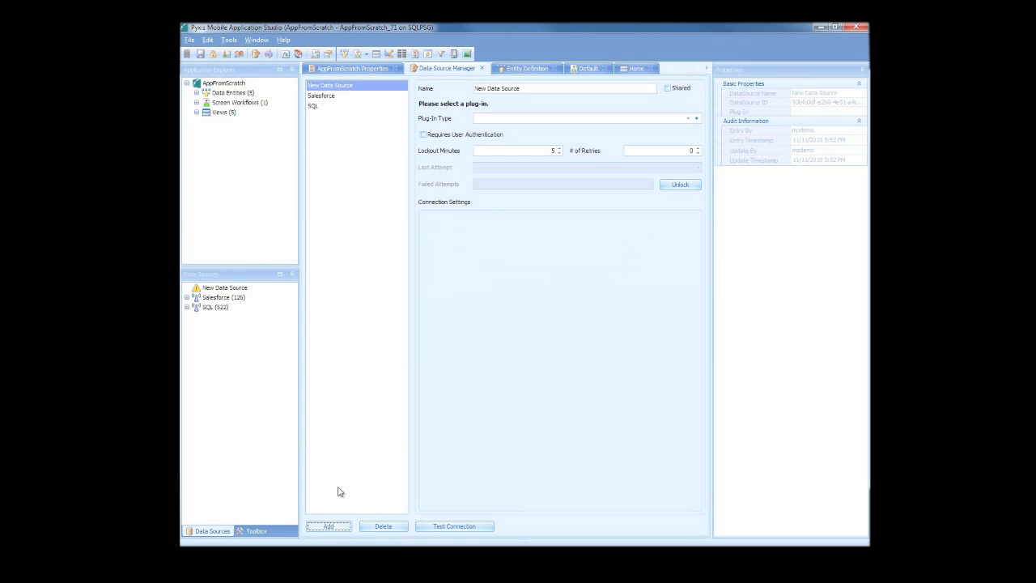
triple_click(563, 88)
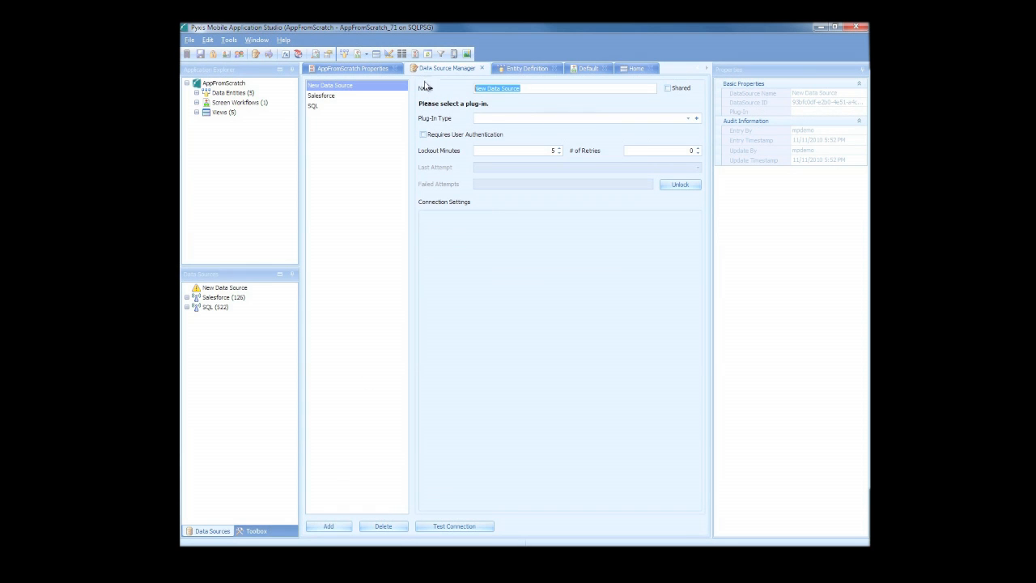
mouse_move(444, 116)
text(SQL)
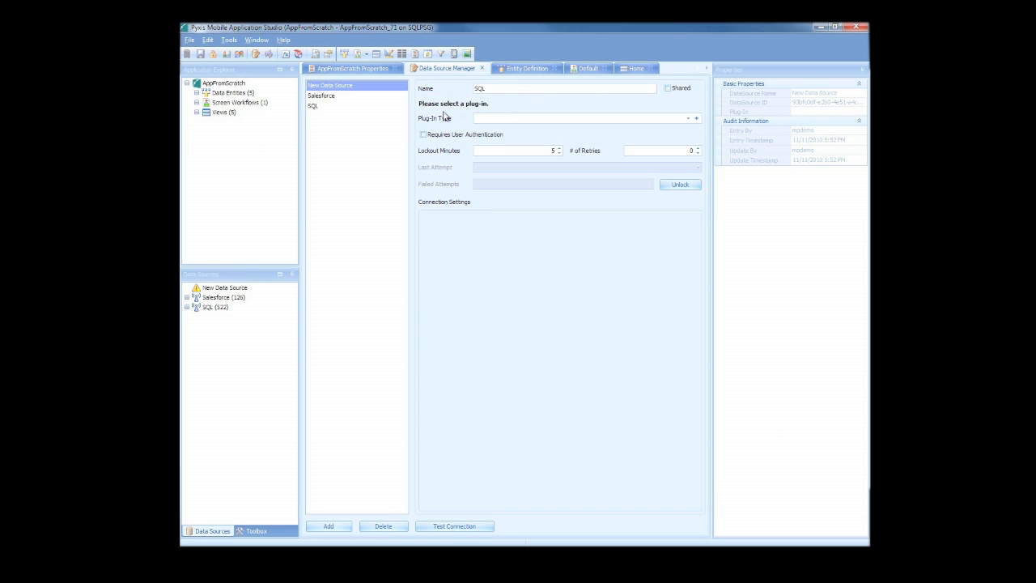
text(Procedur)
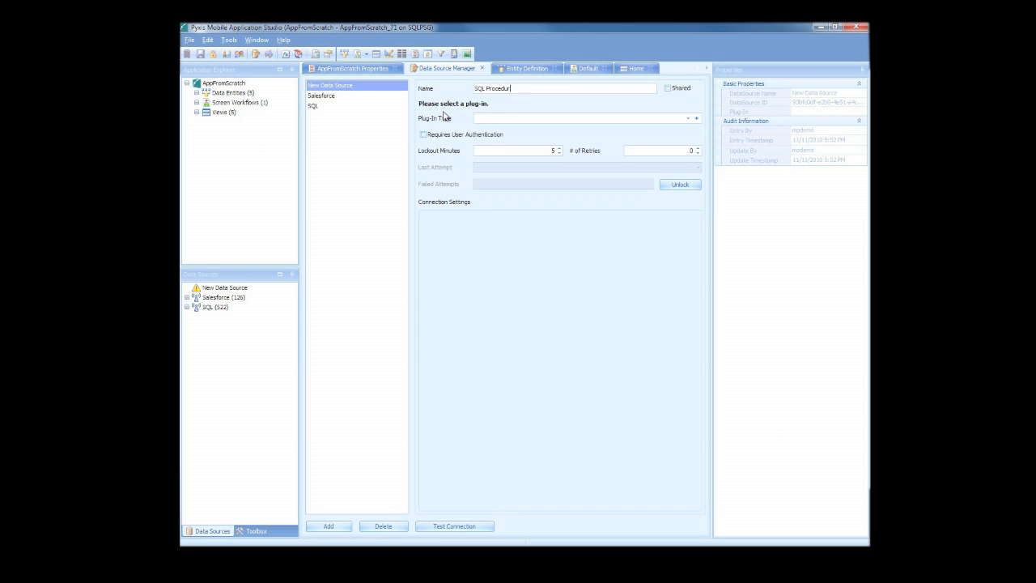
click(687, 119)
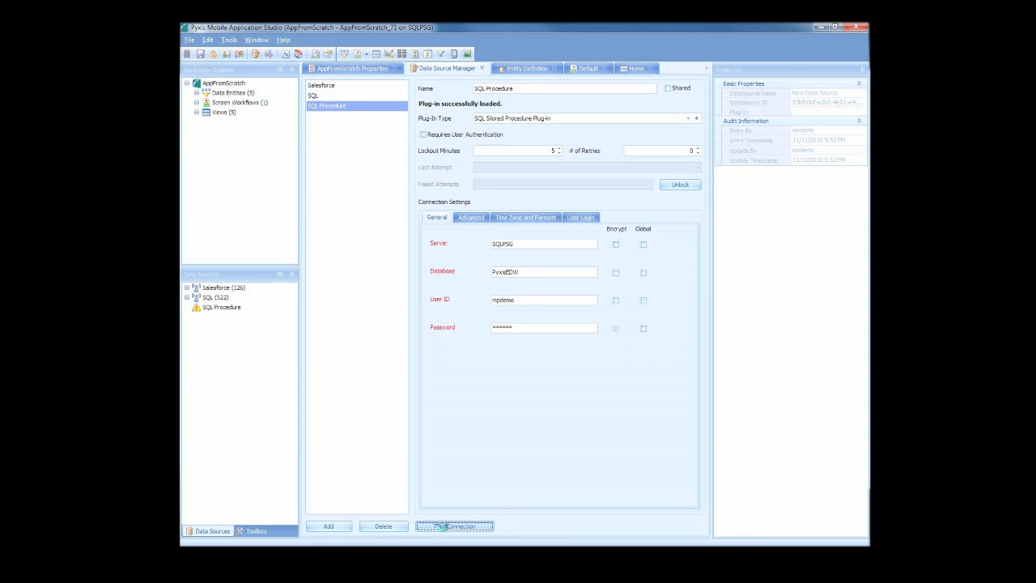
click(454, 526)
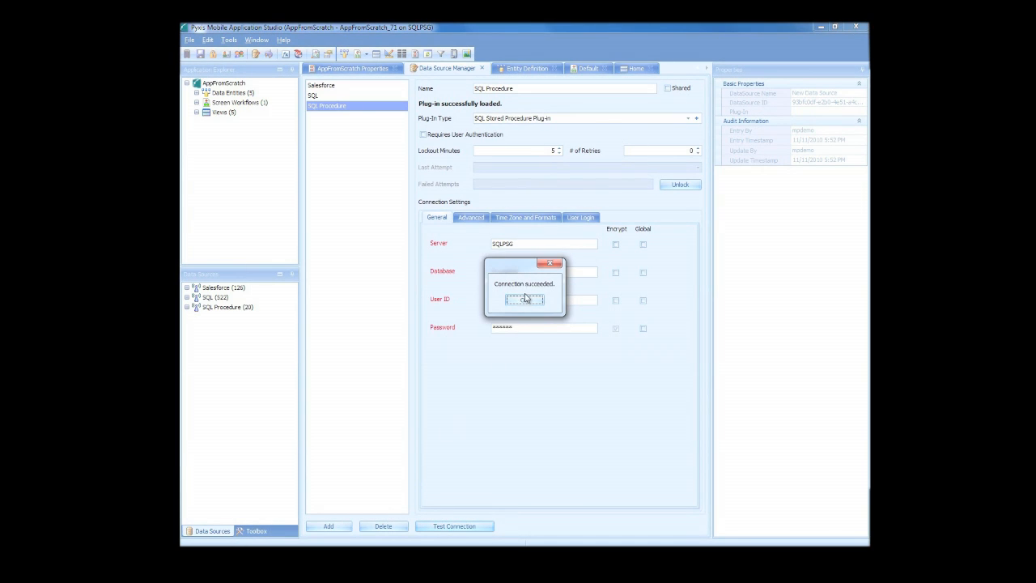
click(524, 300)
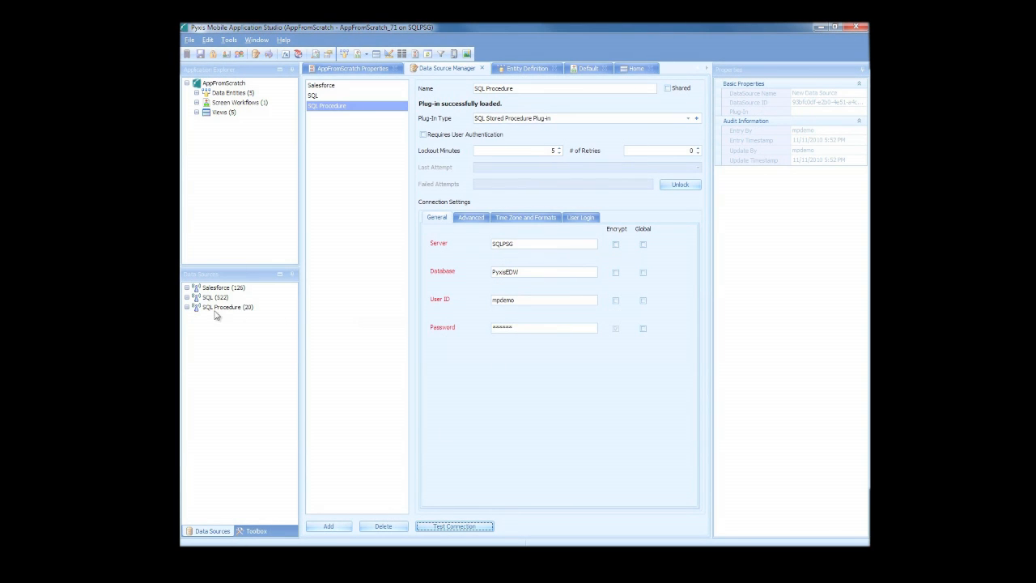
Browse the SQL Procedure source's procedure list, then return to the Entity Definition diagram.
click(187, 297)
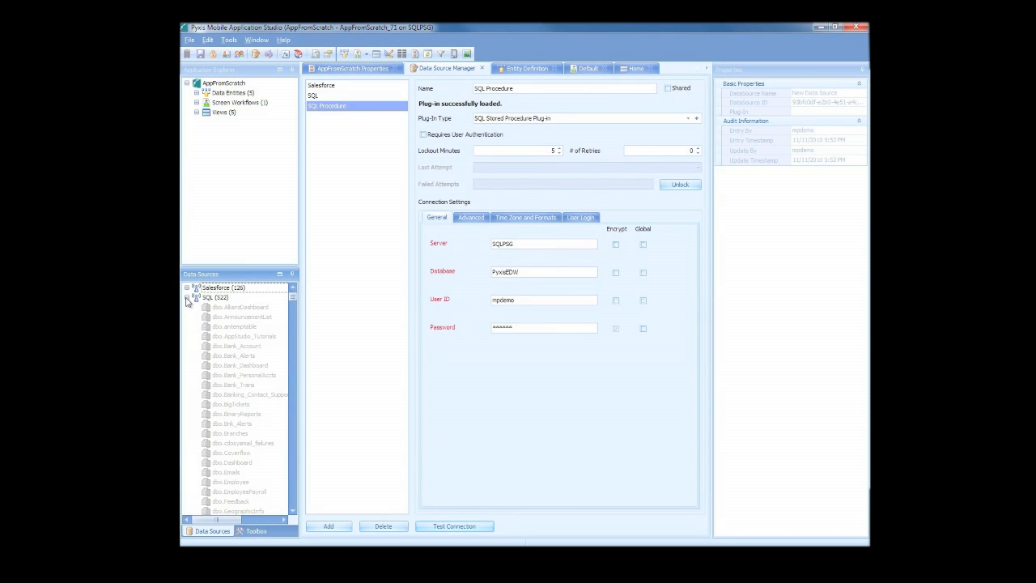
click(187, 307)
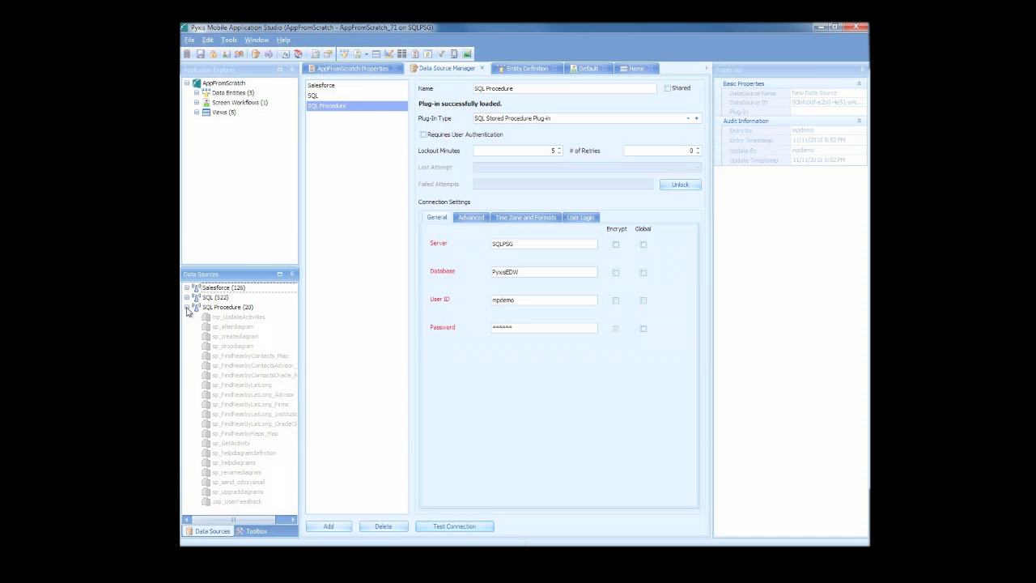
click(187, 306)
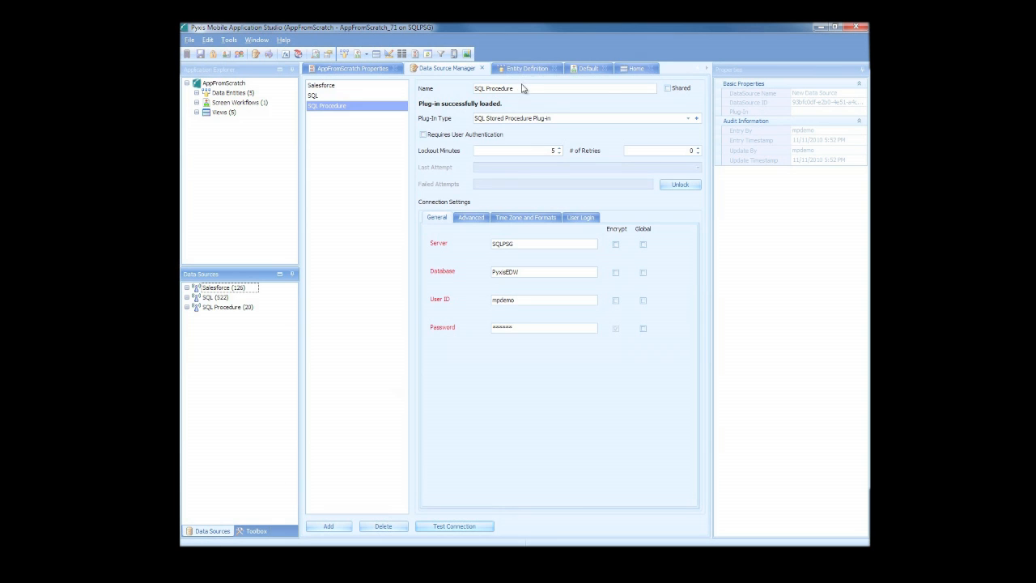
click(526, 68)
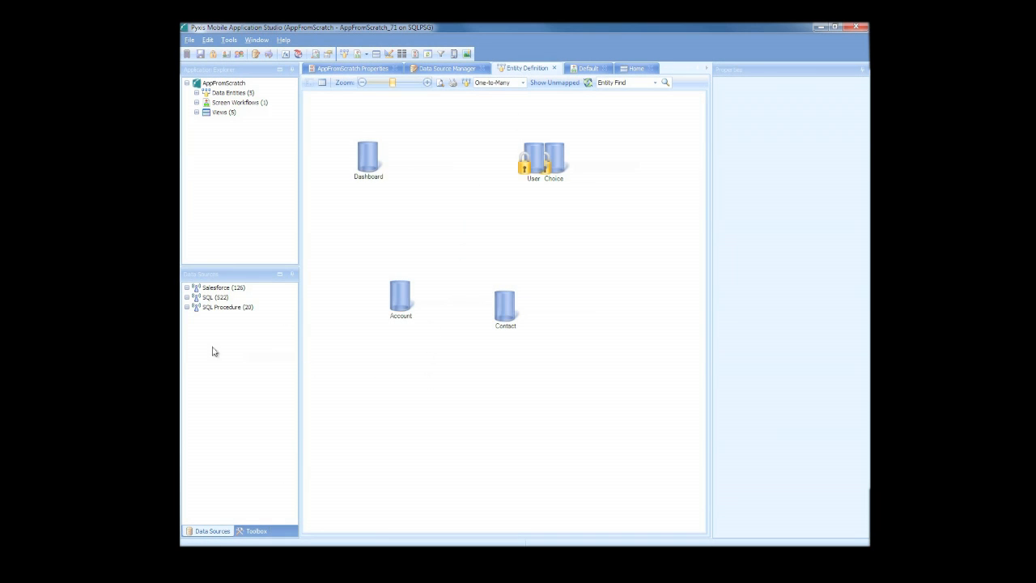
Drag dbo.Branches and sp_GetActivity onto the diagram and generate screens for them.
click(188, 306)
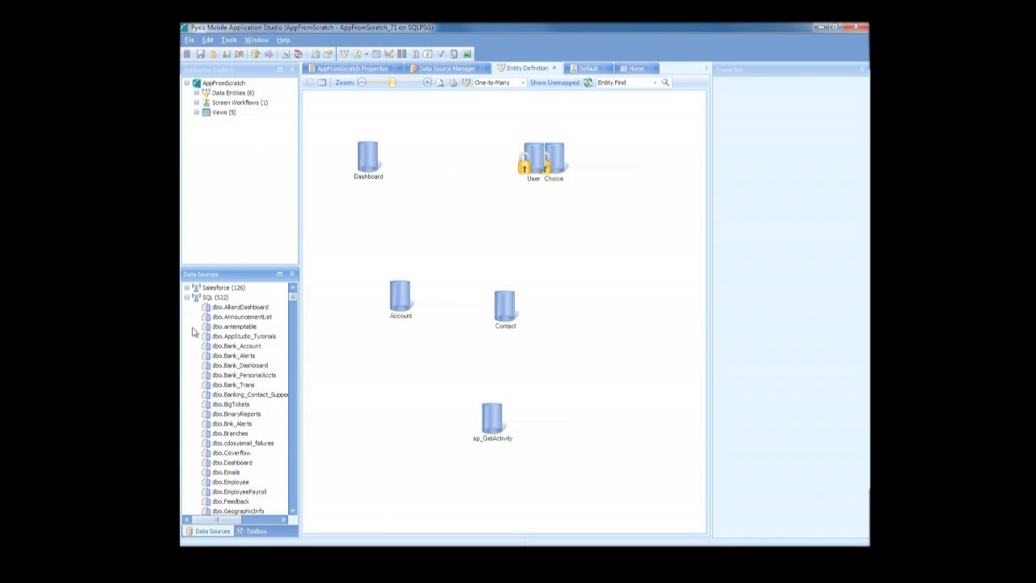
drag(234, 433, 406, 401)
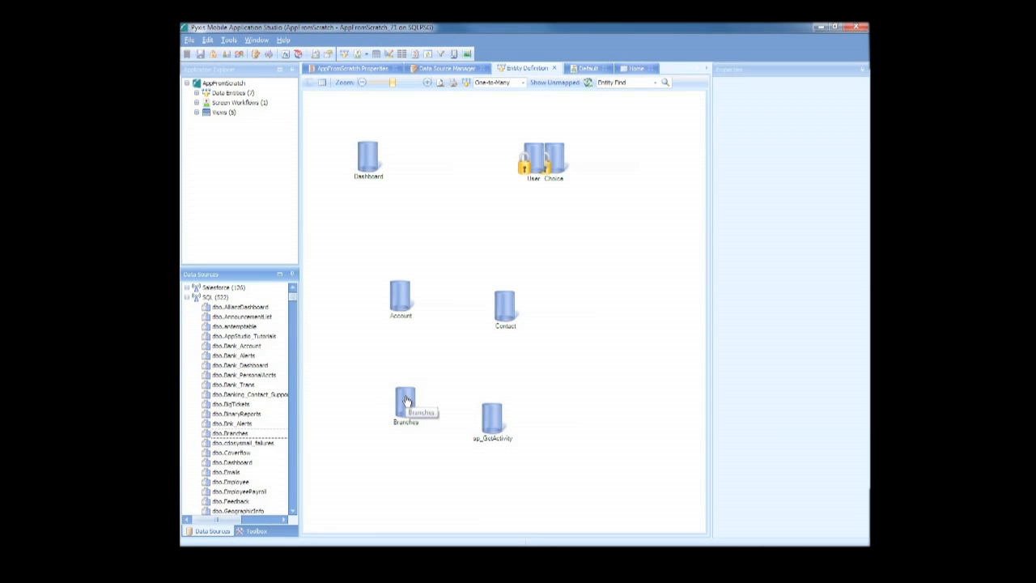
right_click(405, 401)
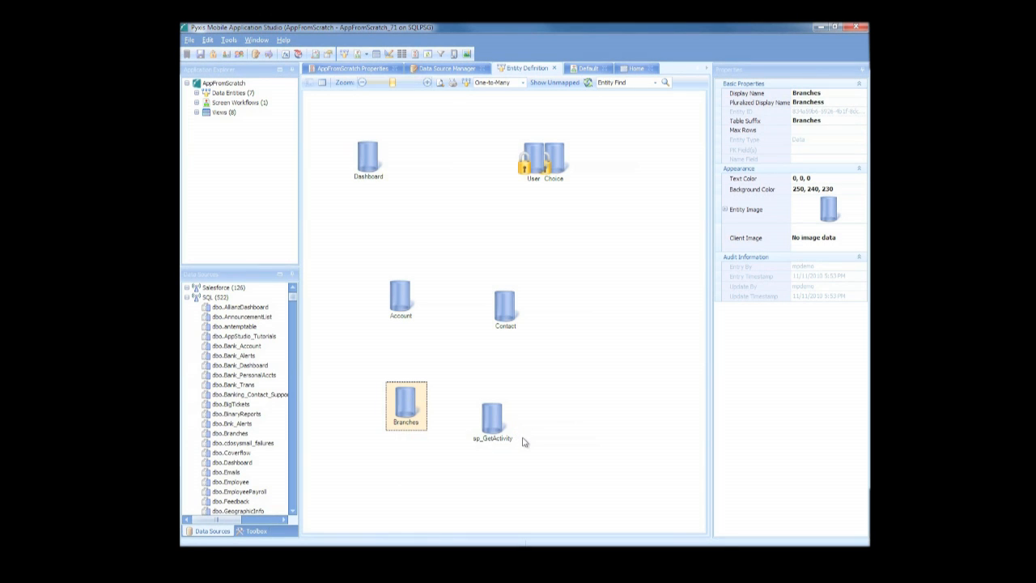
right_click(492, 417)
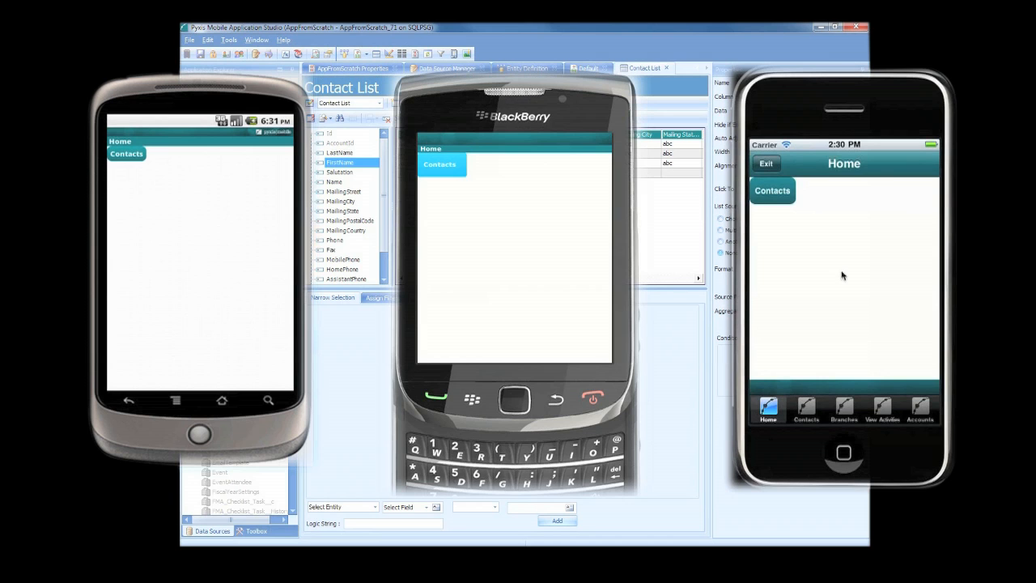
click(772, 190)
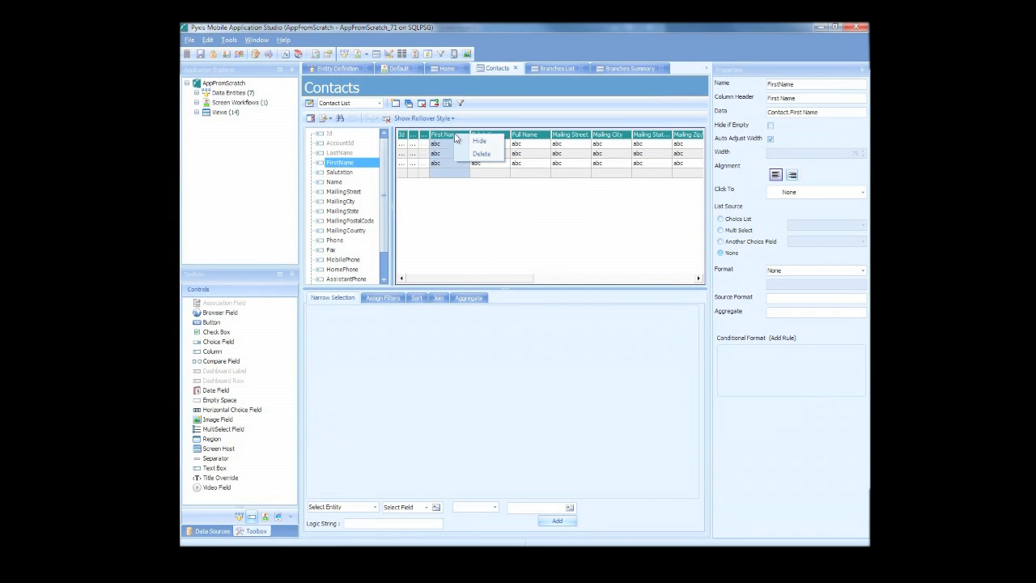
Hide the First Name column from the Contacts list grid and save the layout.
click(479, 141)
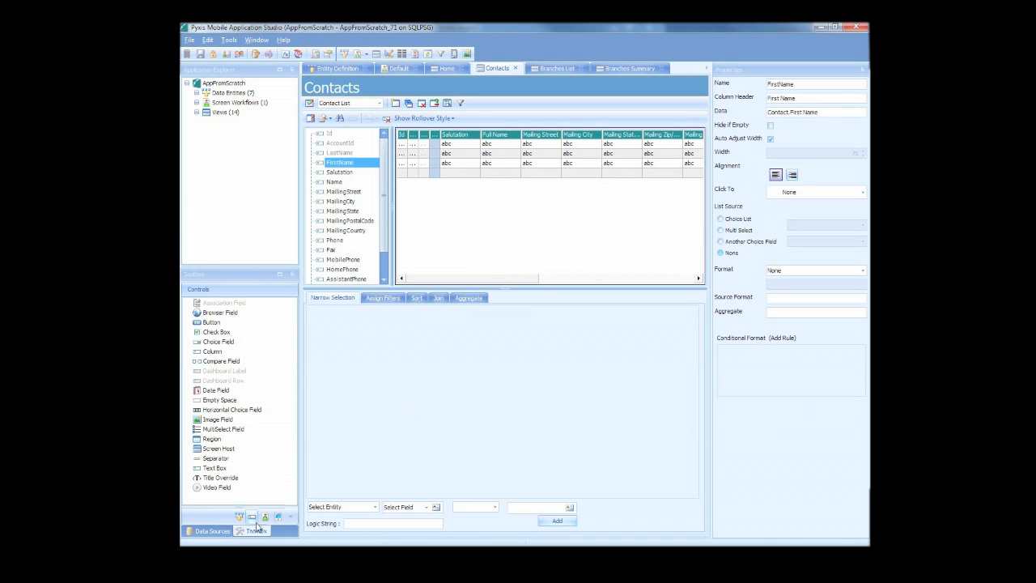
click(255, 530)
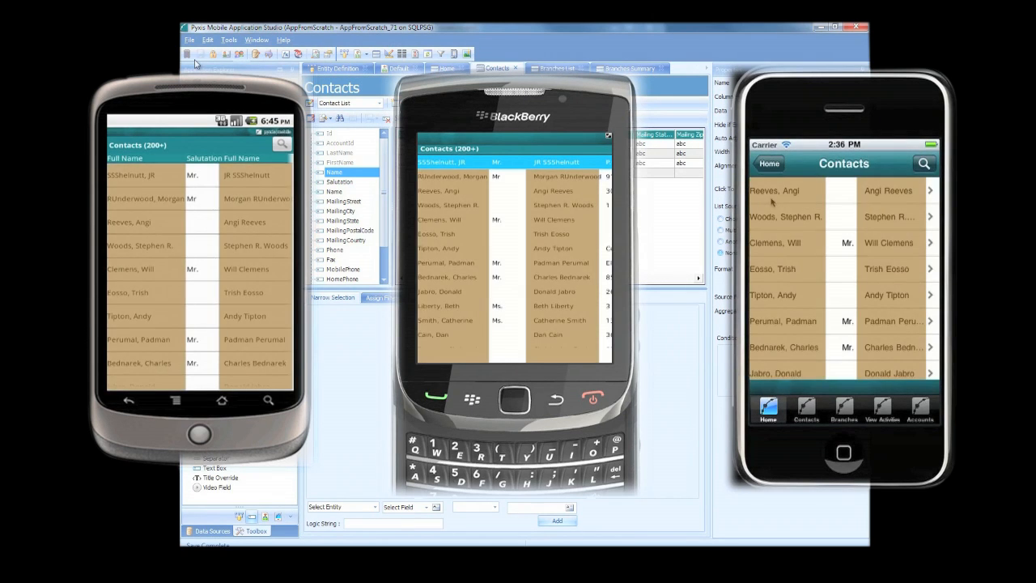
Select a contact in the simulated Contacts list and move over to the Default workflow.
click(478, 219)
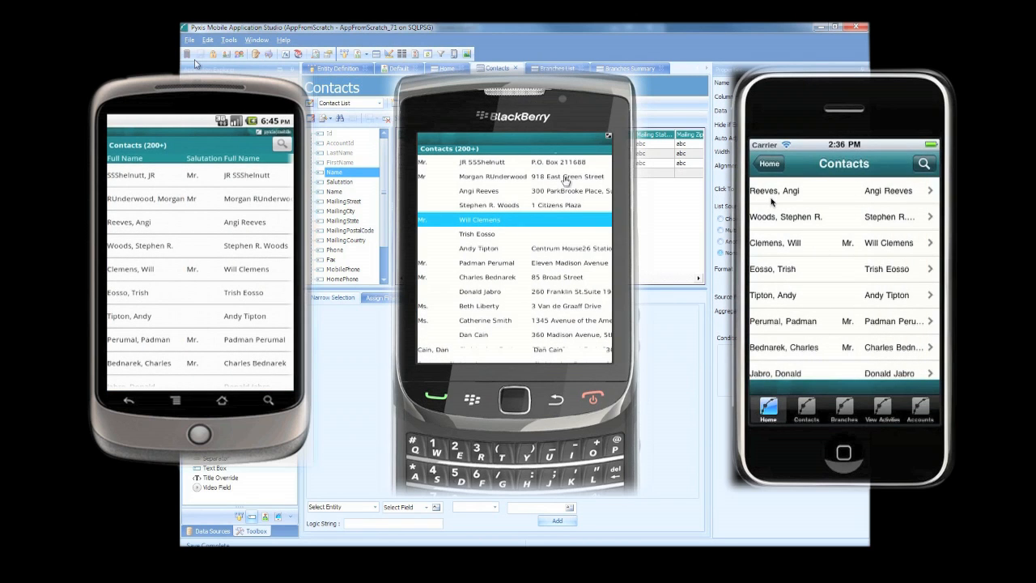
scroll(right, 3)
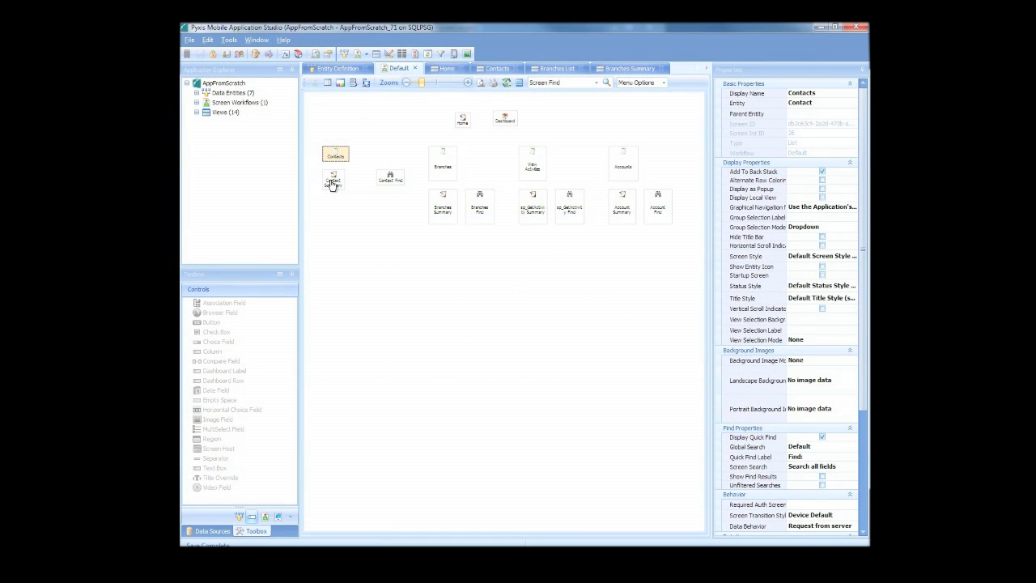
Select Contacts in the workflow and open the Contact Summary screen layout.
click(335, 154)
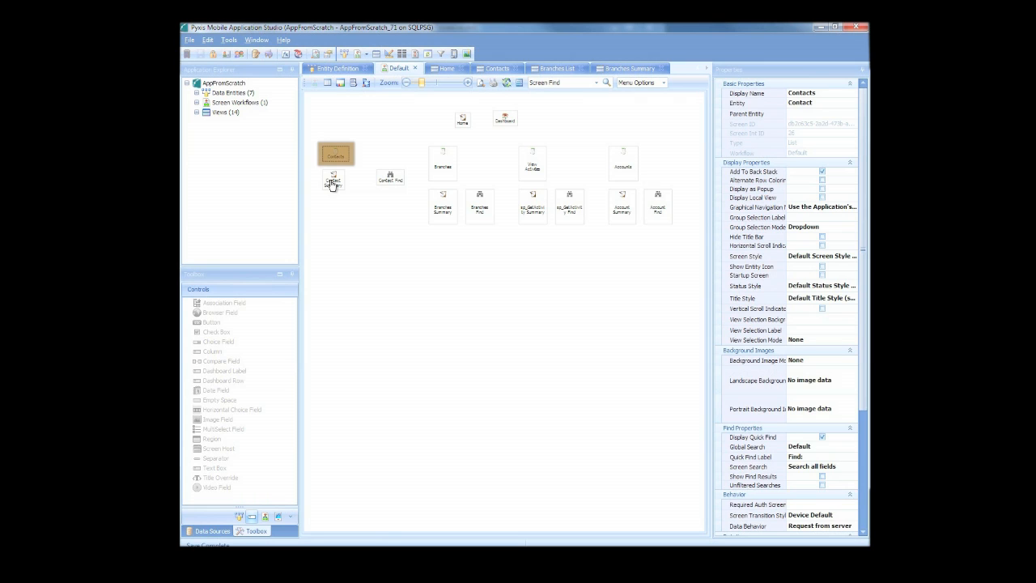
click(335, 179)
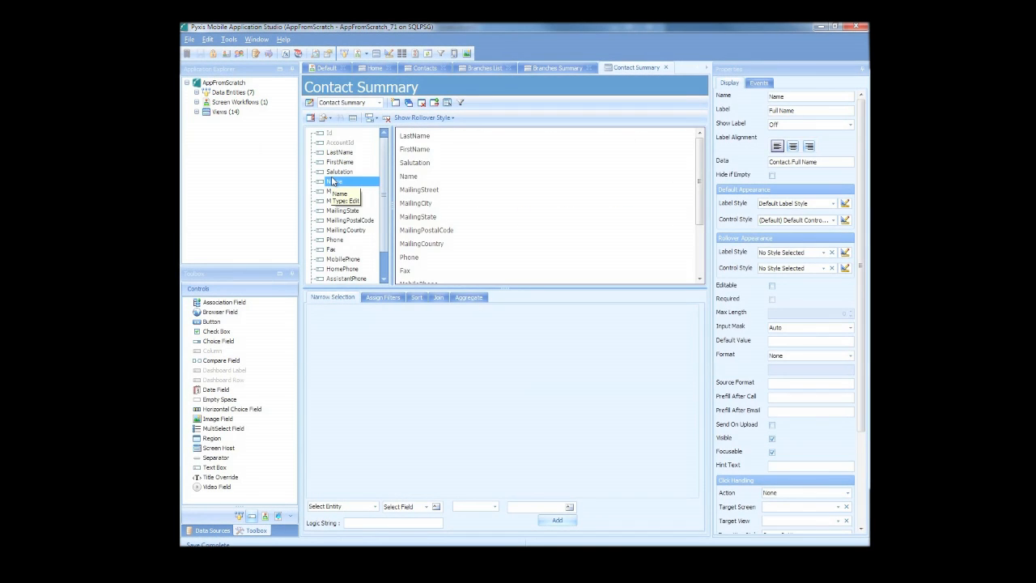
mouse_move(332, 184)
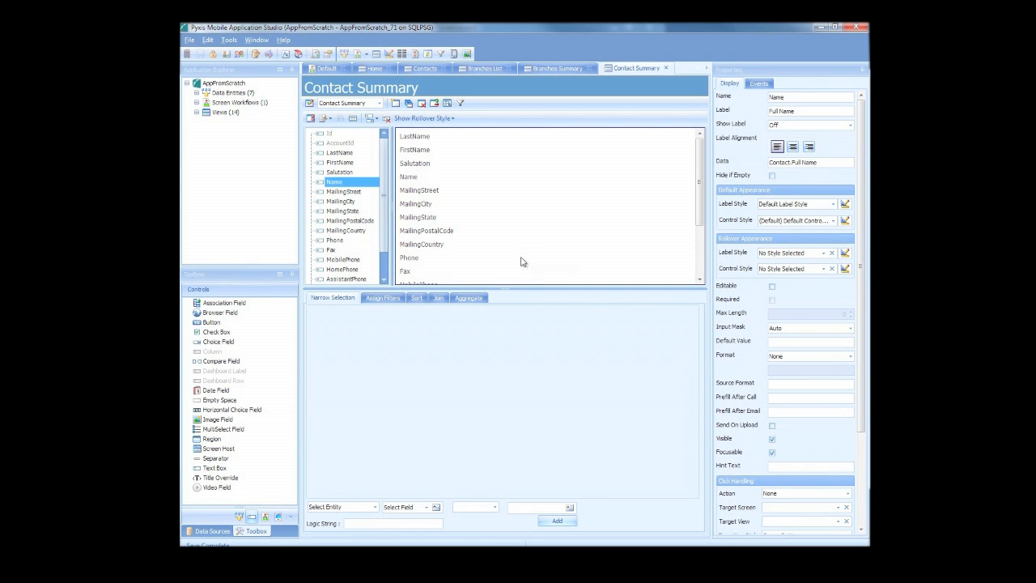
mouse_move(556, 89)
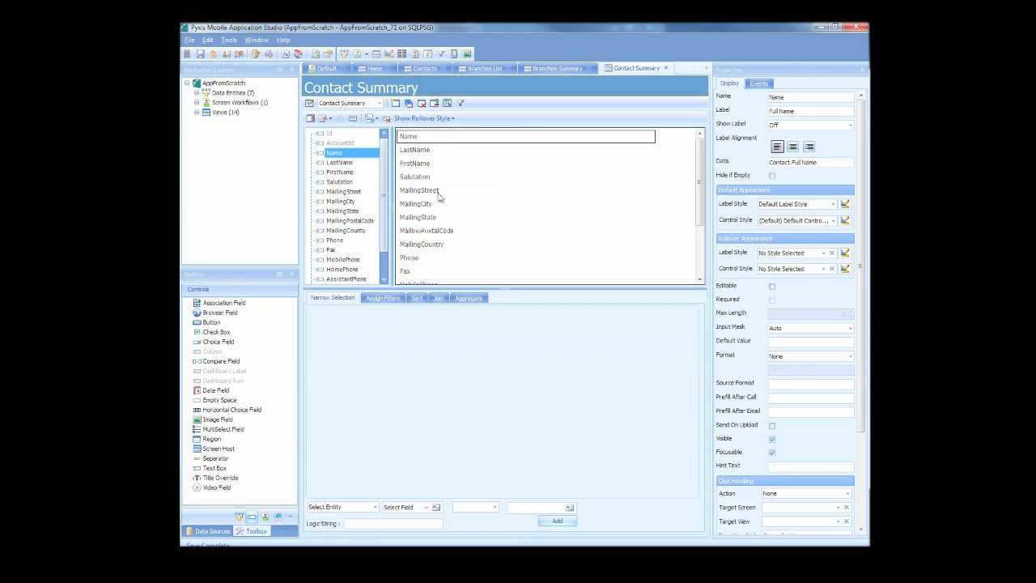
Hide LastName and FirstName in Contact Summary and move Salutation to the top.
click(340, 162)
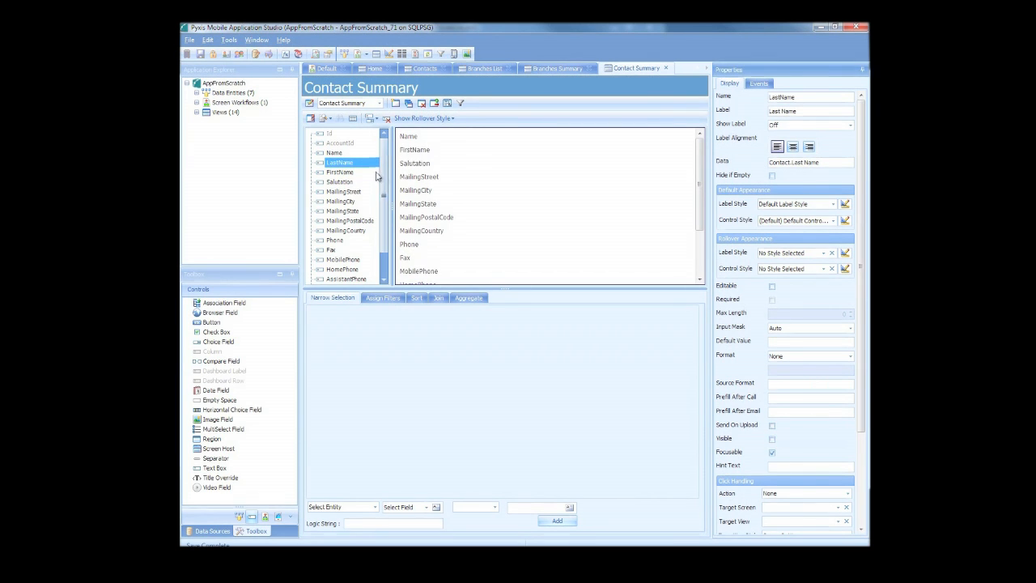
click(340, 173)
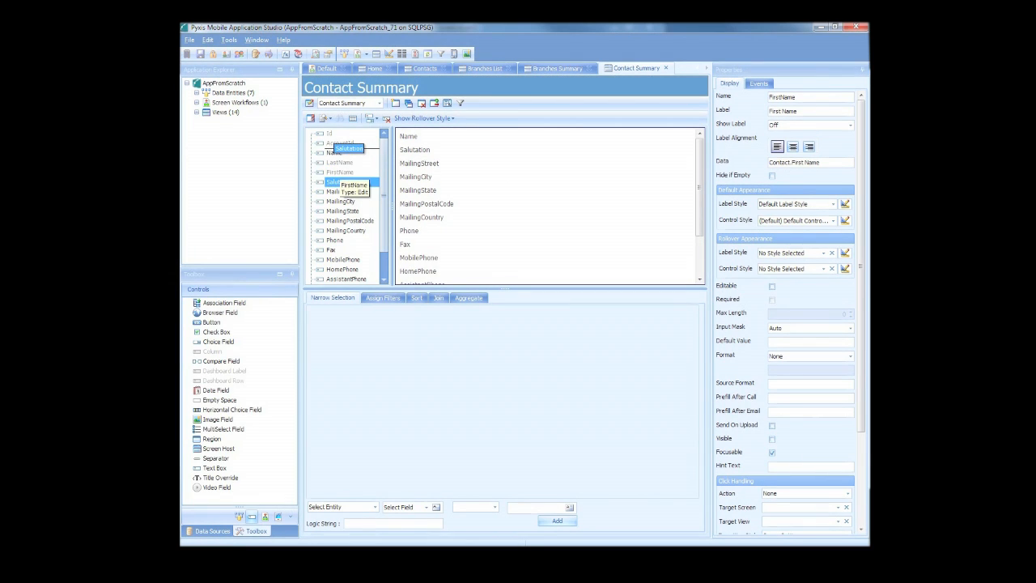
click(340, 152)
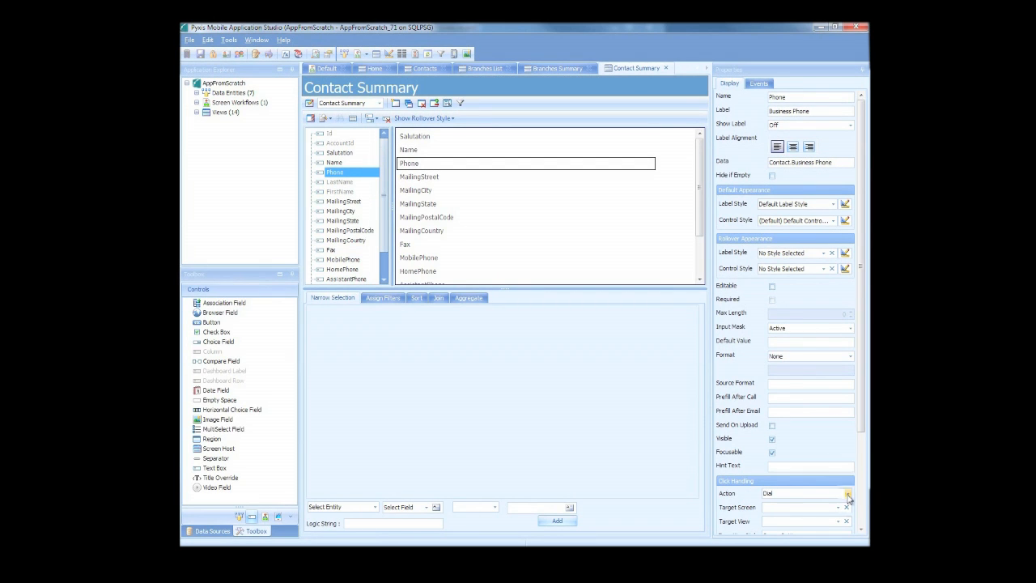
Make Phone dial on tap with Phone - 123.456.7890 formatting and save.
click(848, 356)
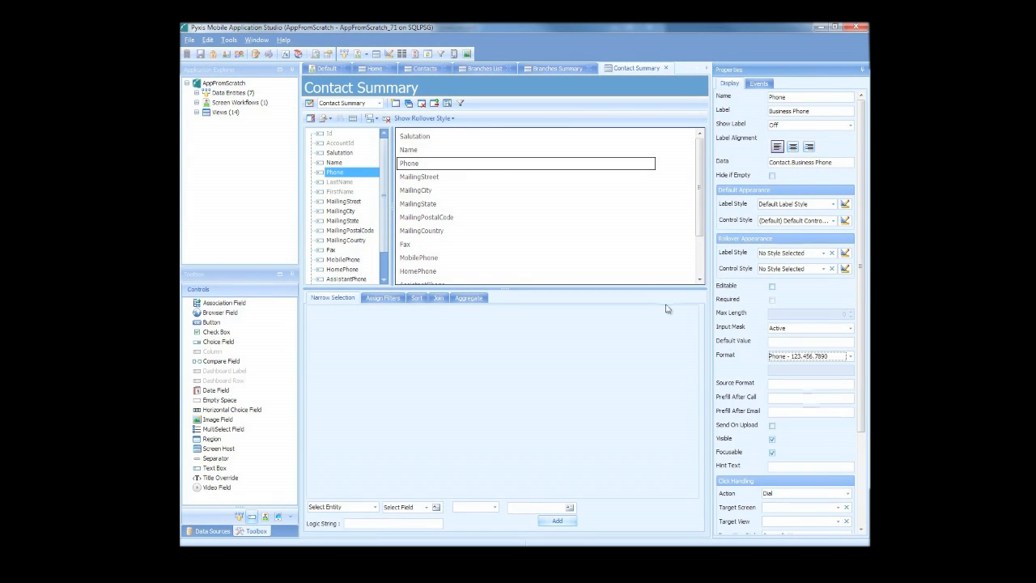
click(341, 181)
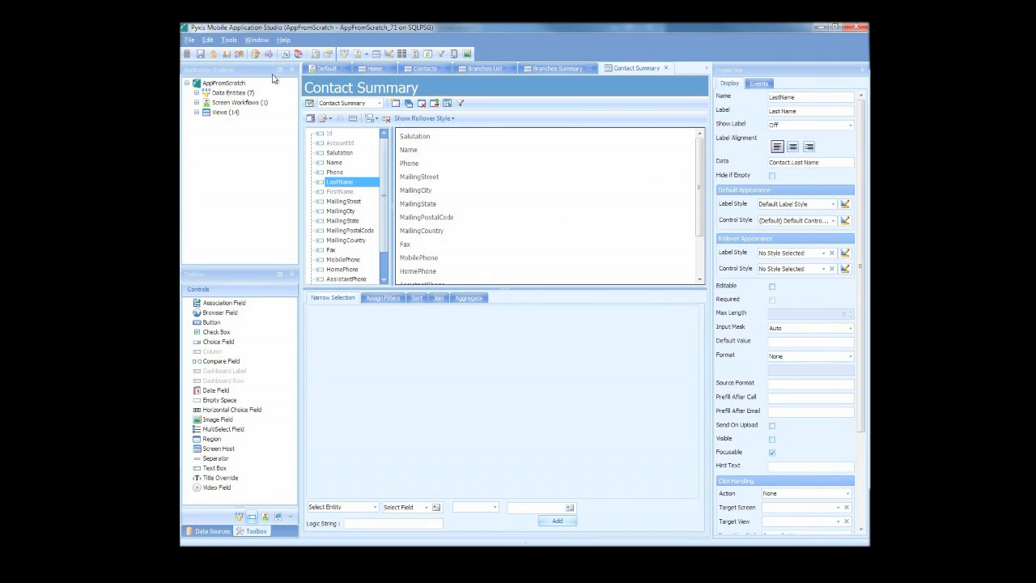
click(200, 53)
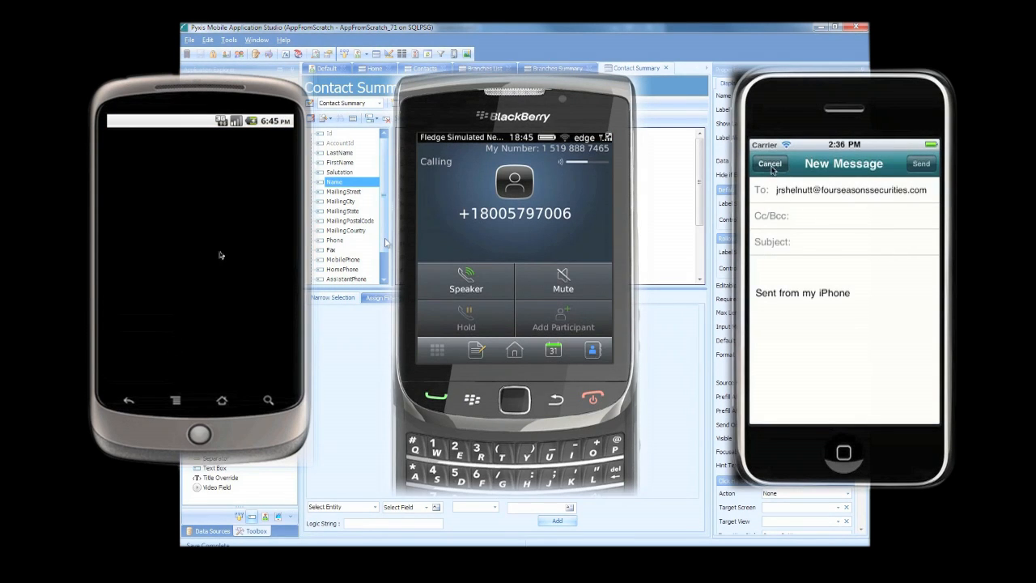
click(769, 163)
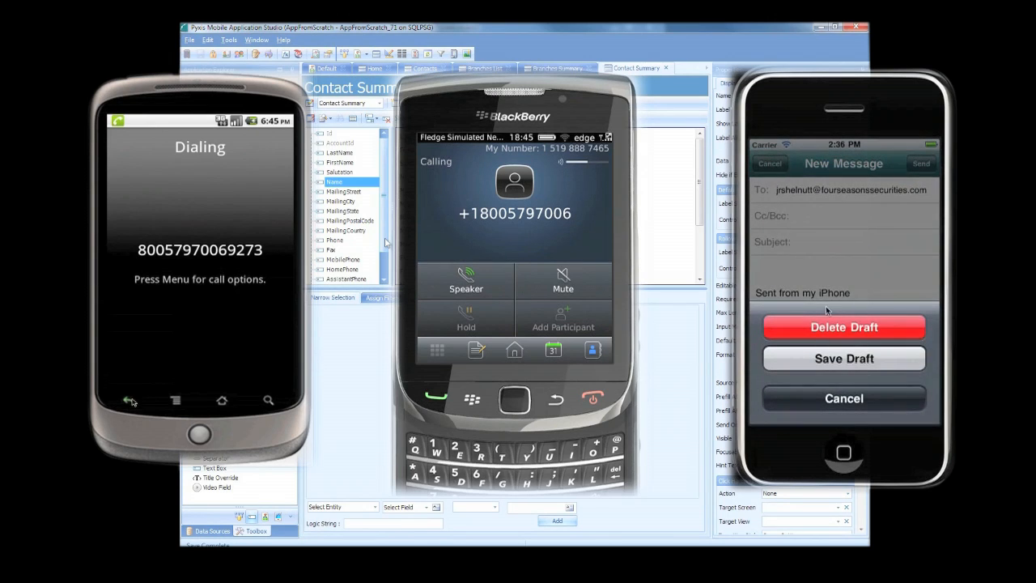
click(843, 397)
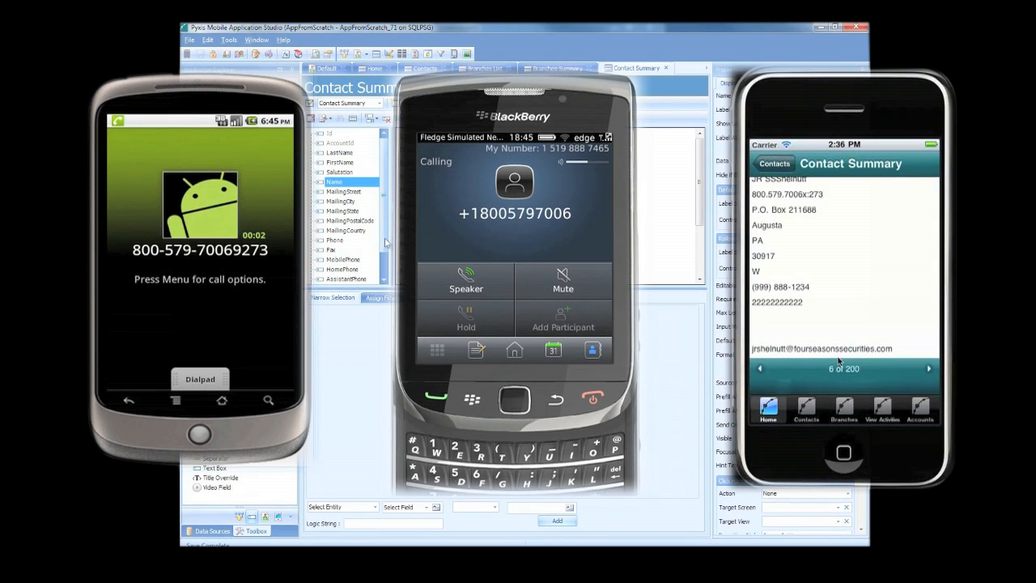